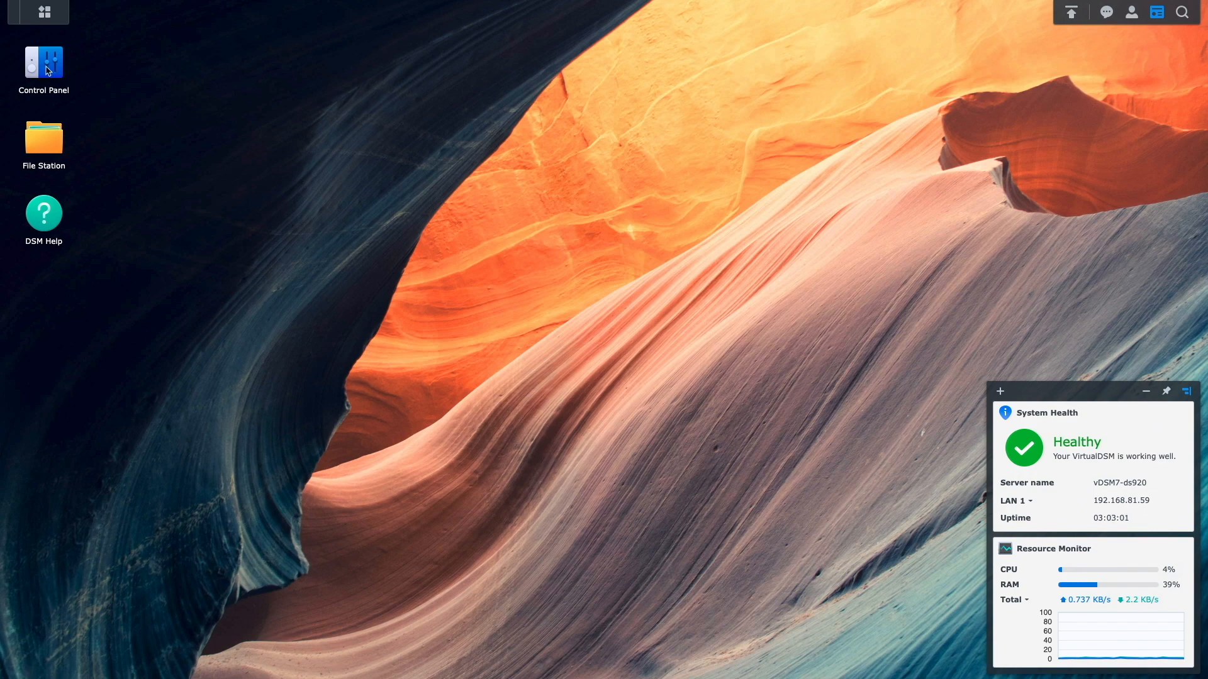
# - Show the Control Panel shared folder list with the Our-Cats folder and its details
pyautogui.doubleClick(43, 62)
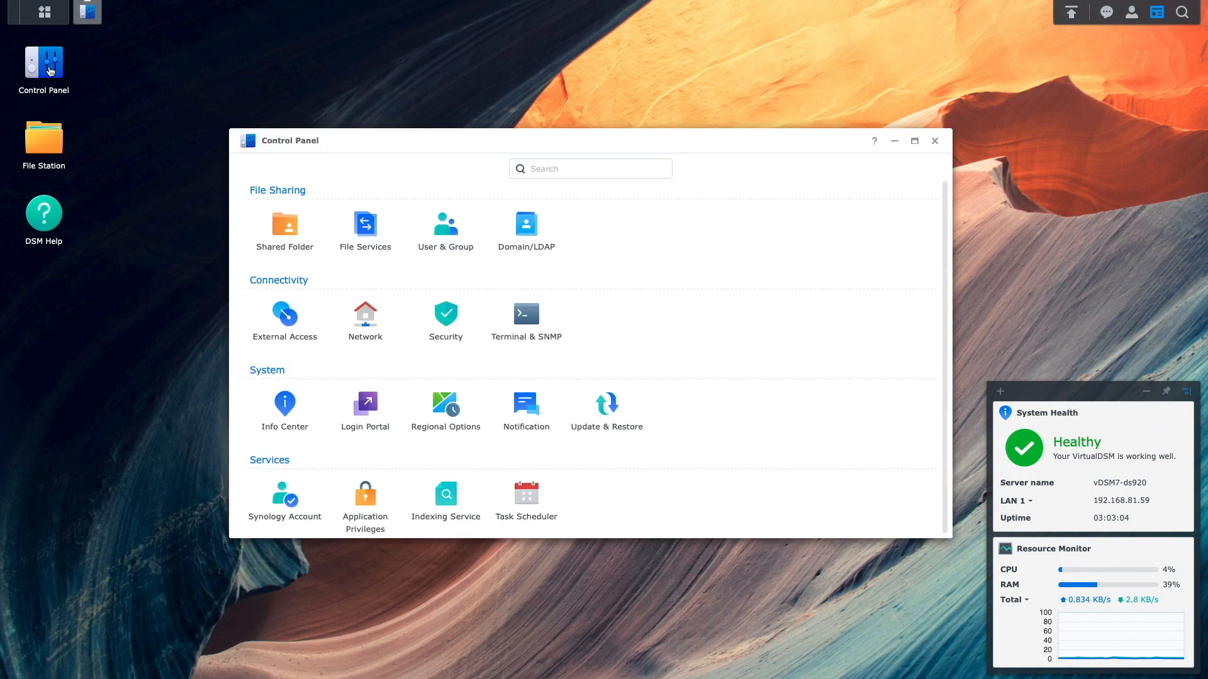
pyautogui.click(285, 229)
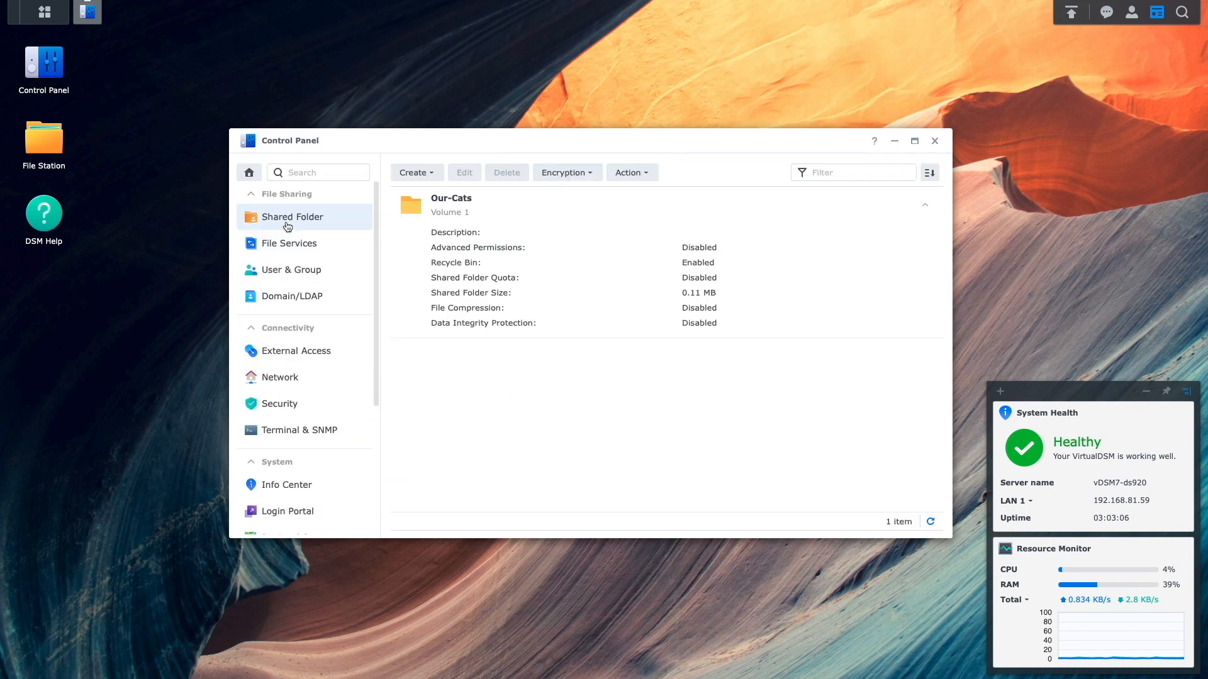
pyautogui.moveTo(388, 234)
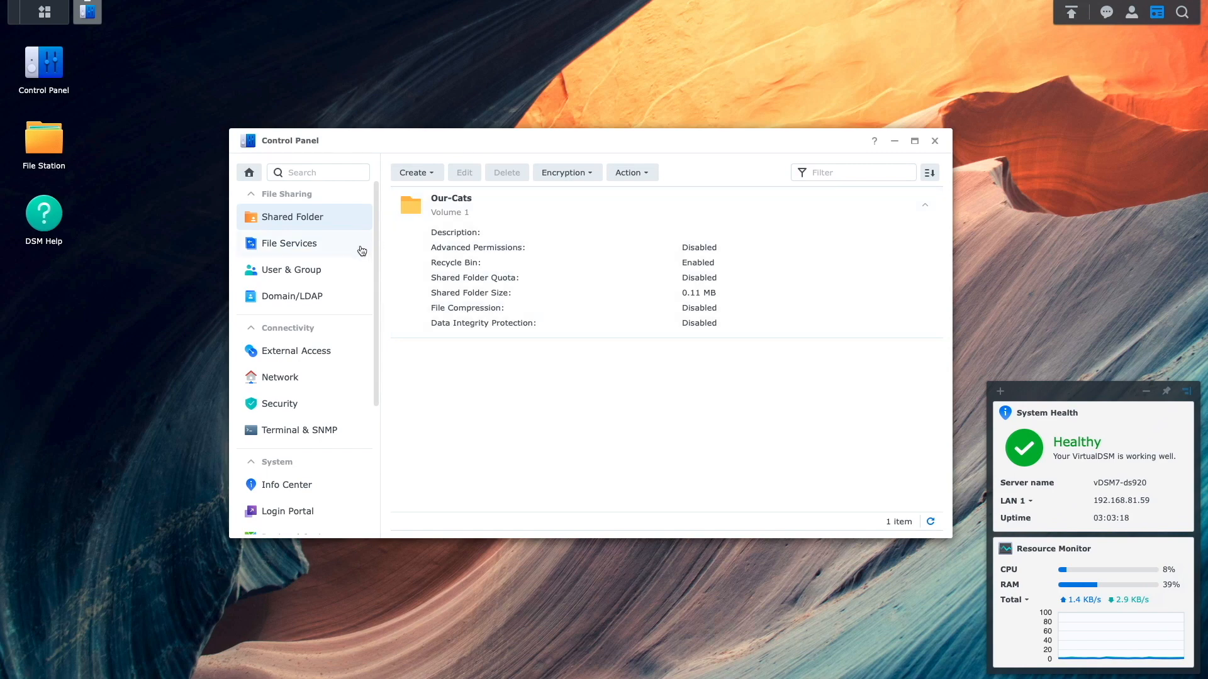
pyautogui.click(291, 269)
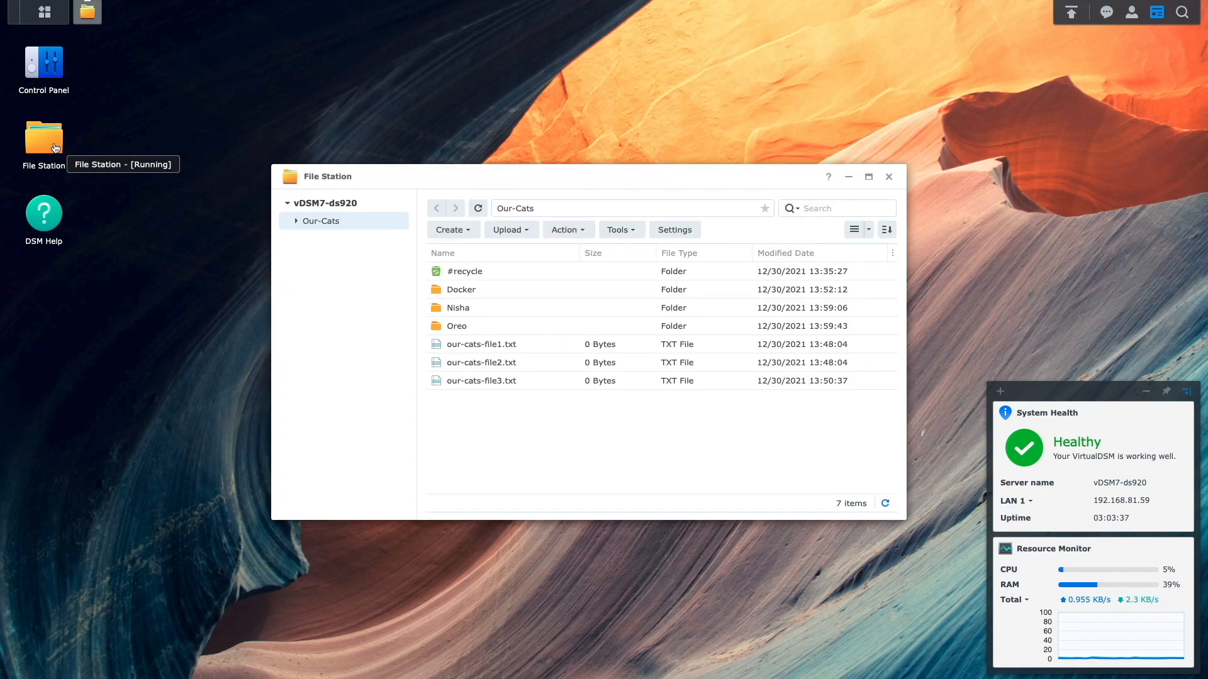
# - Browse Our-Cats/Docker/Docker-Stuff in File Station so its three text files are listed
pyautogui.click(294, 221)
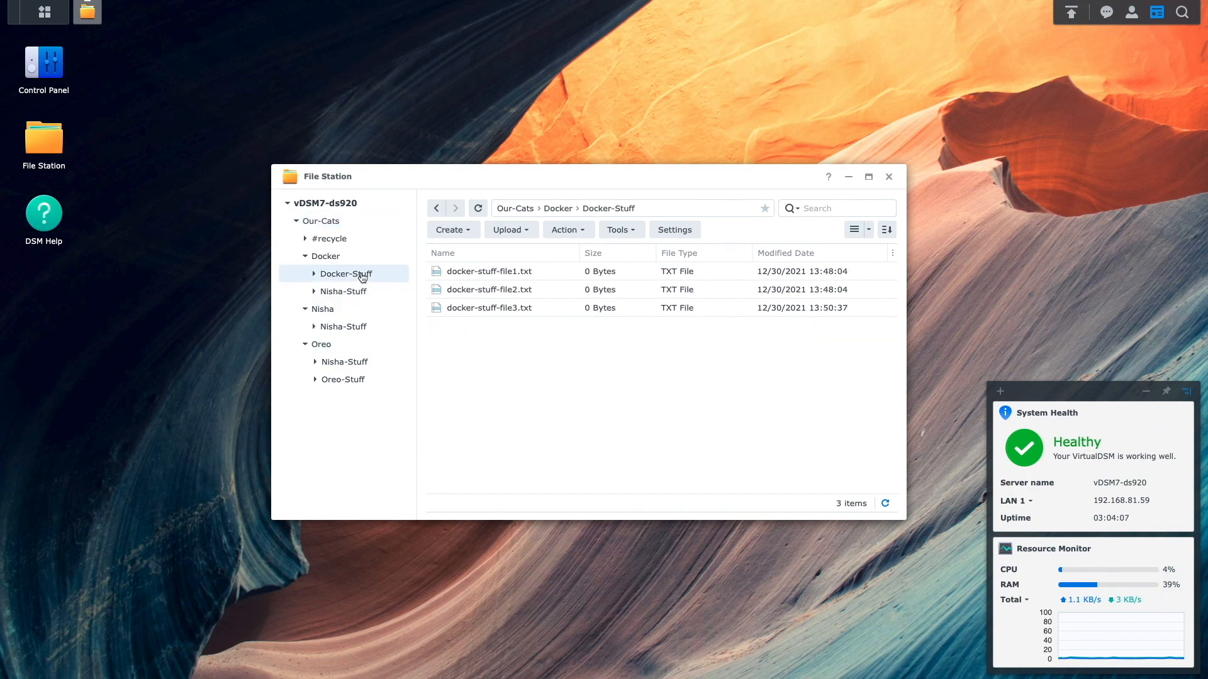
pyautogui.click(887, 176)
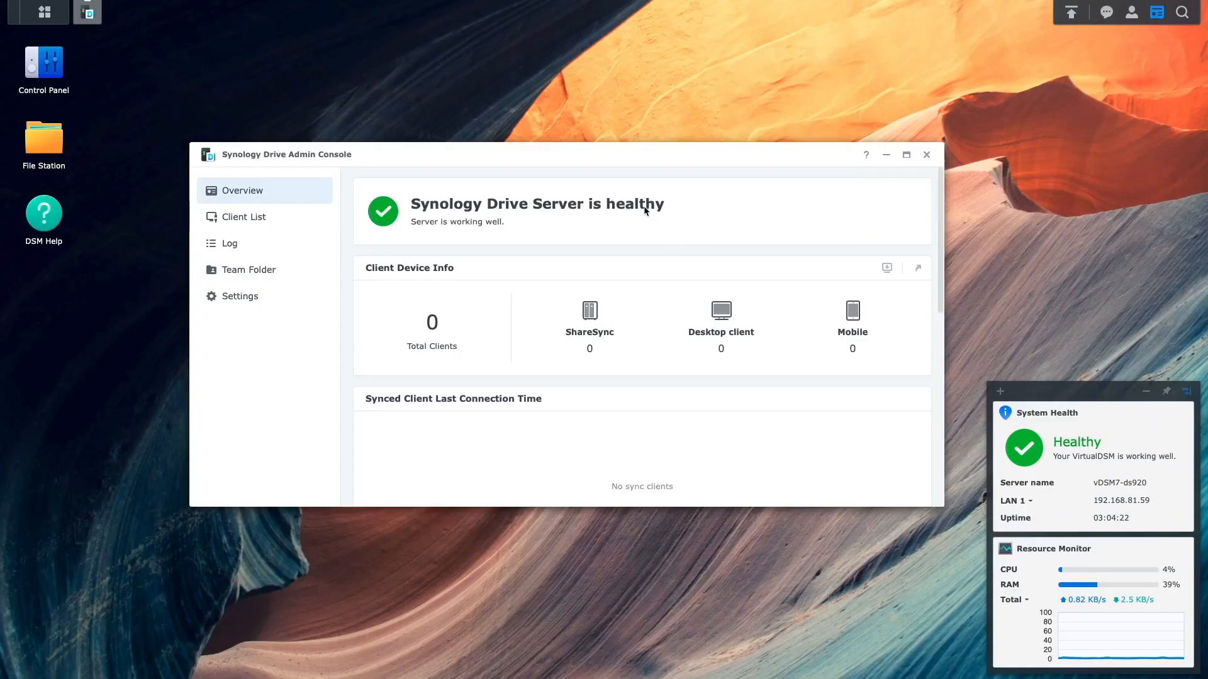
pyautogui.moveTo(229, 243)
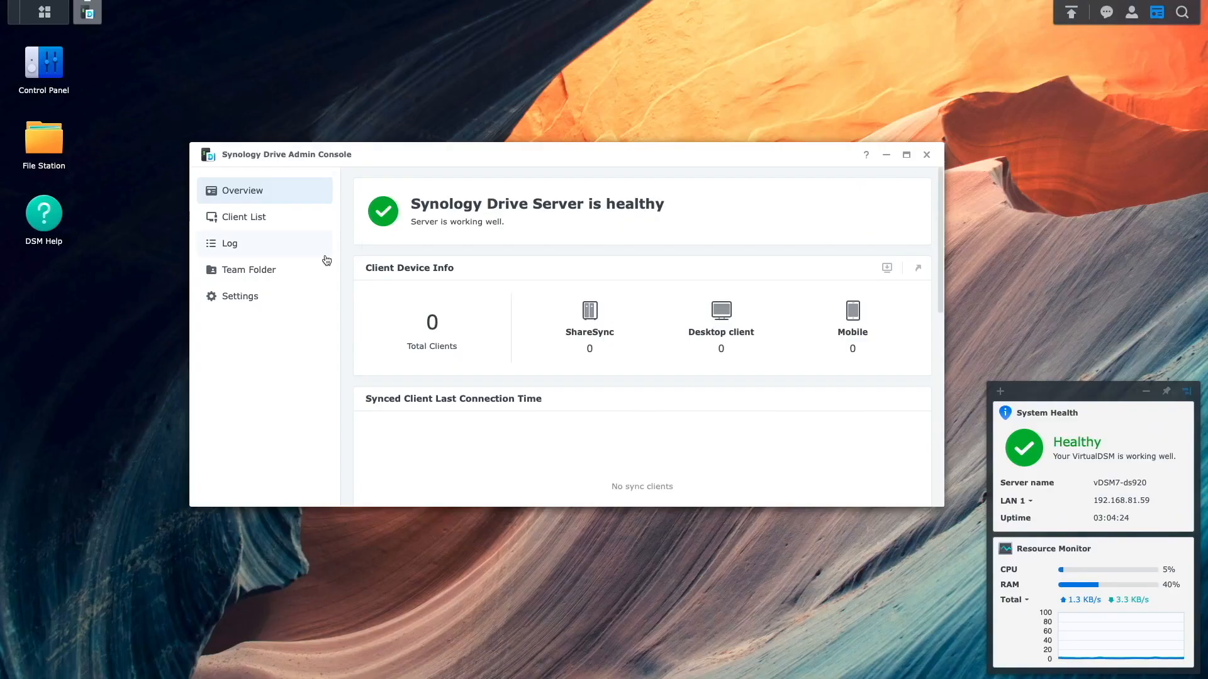
# - Review the team folder list showing Our-Cats enabled, then close the Admin Console
pyautogui.click(247, 269)
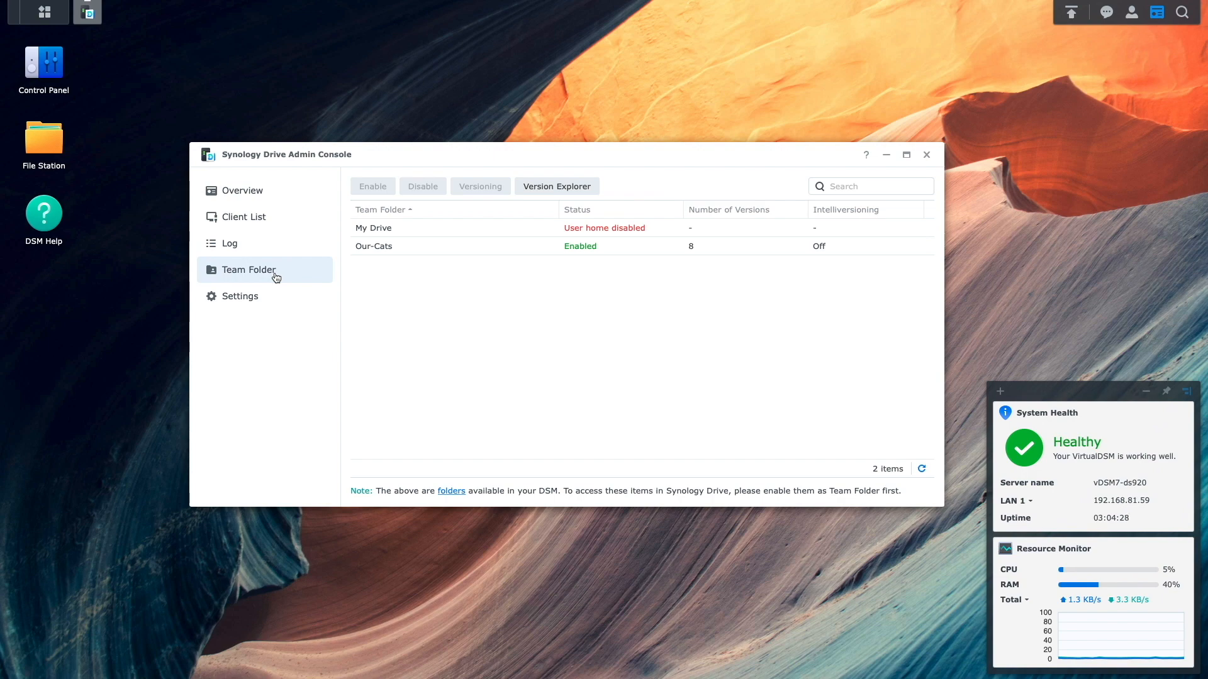
pyautogui.click(926, 155)
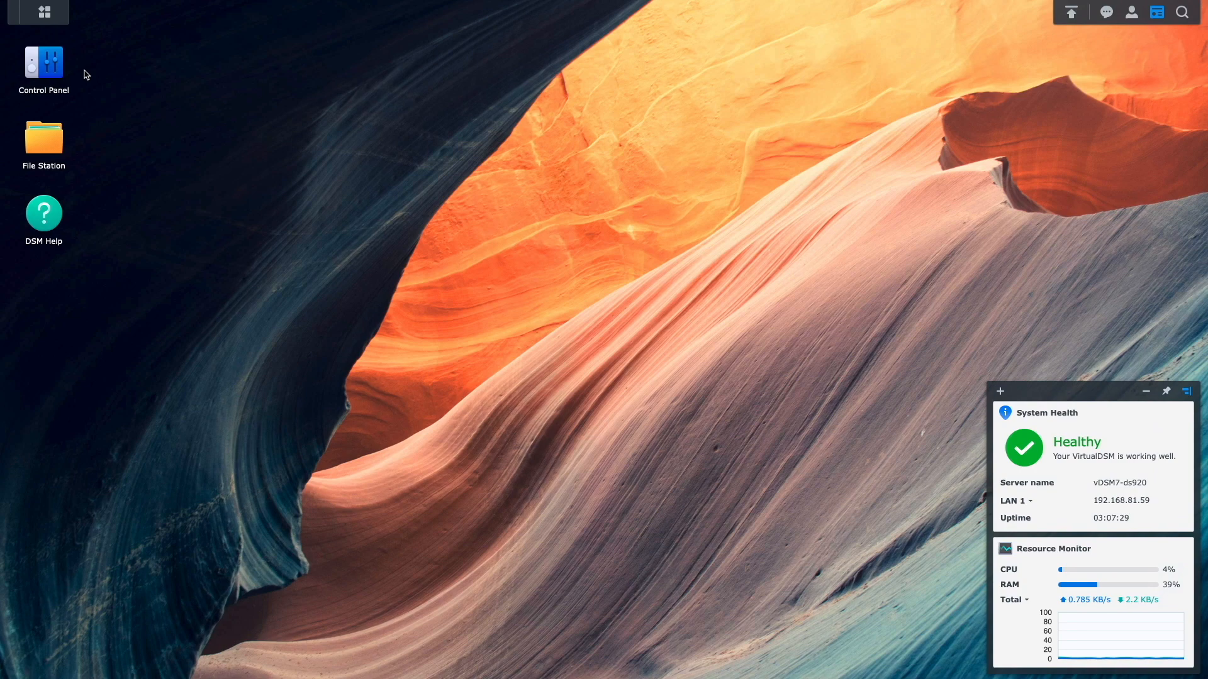
# - Enable 'Hide sub-folders and files from users without permissions' on Our-Cats and save
pyautogui.doubleClick(43, 61)
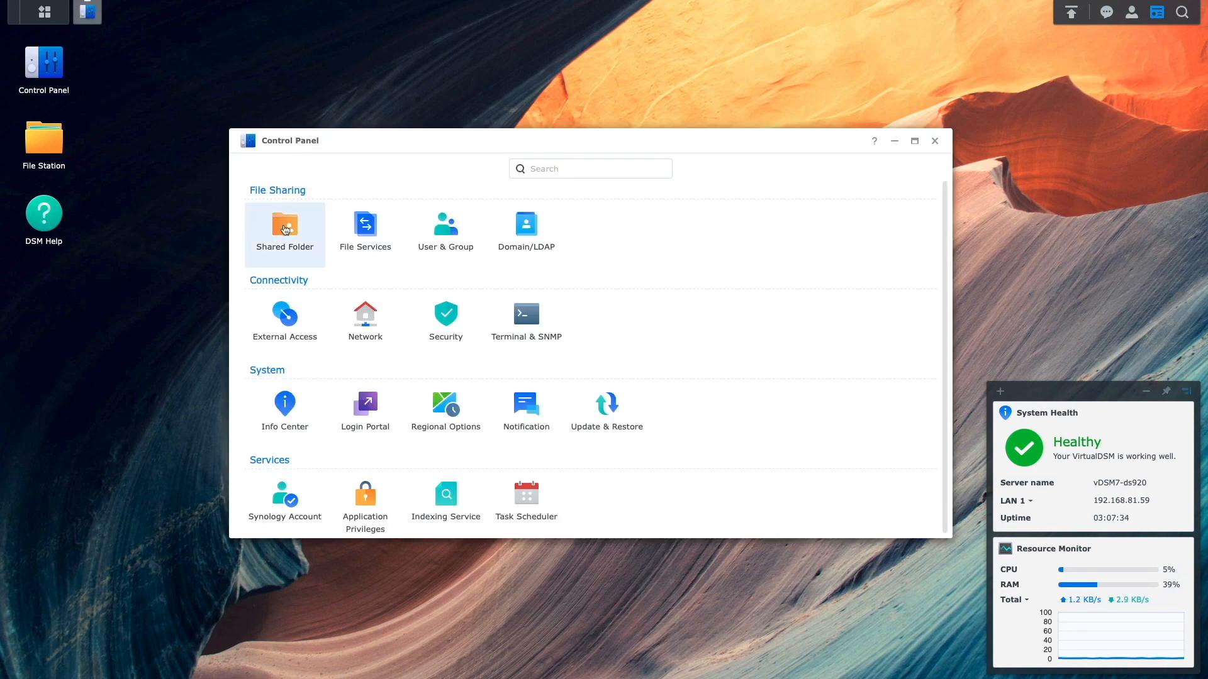
pyautogui.click(284, 227)
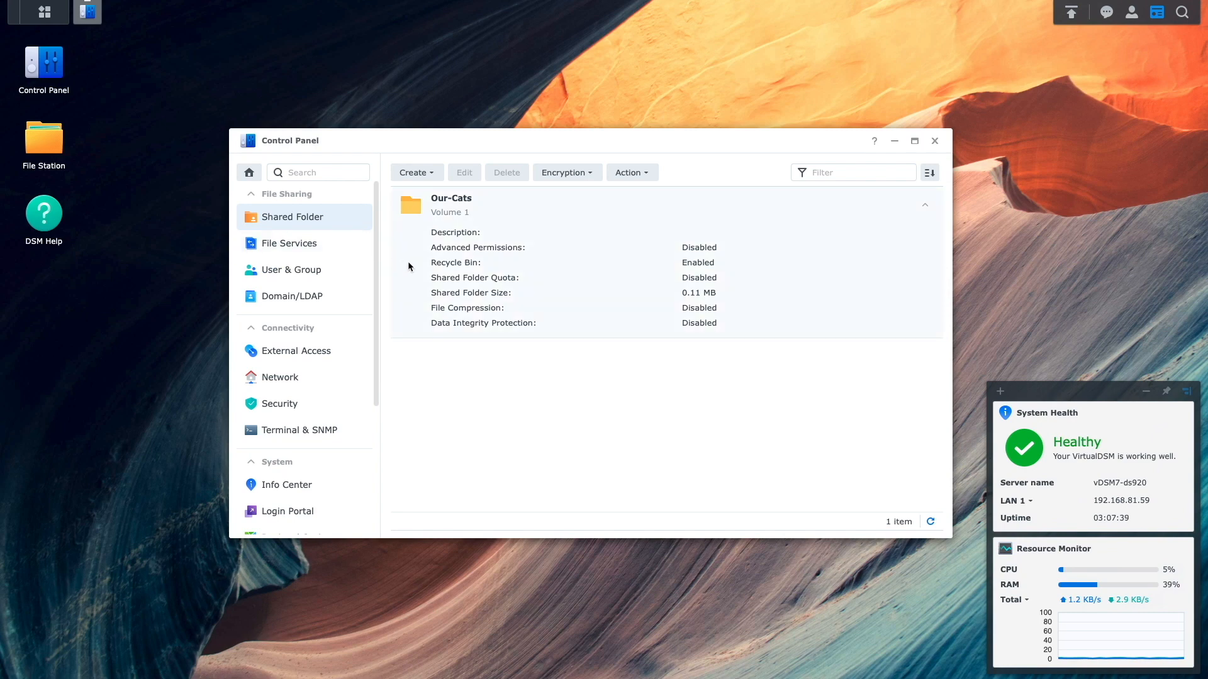
pyautogui.click(464, 173)
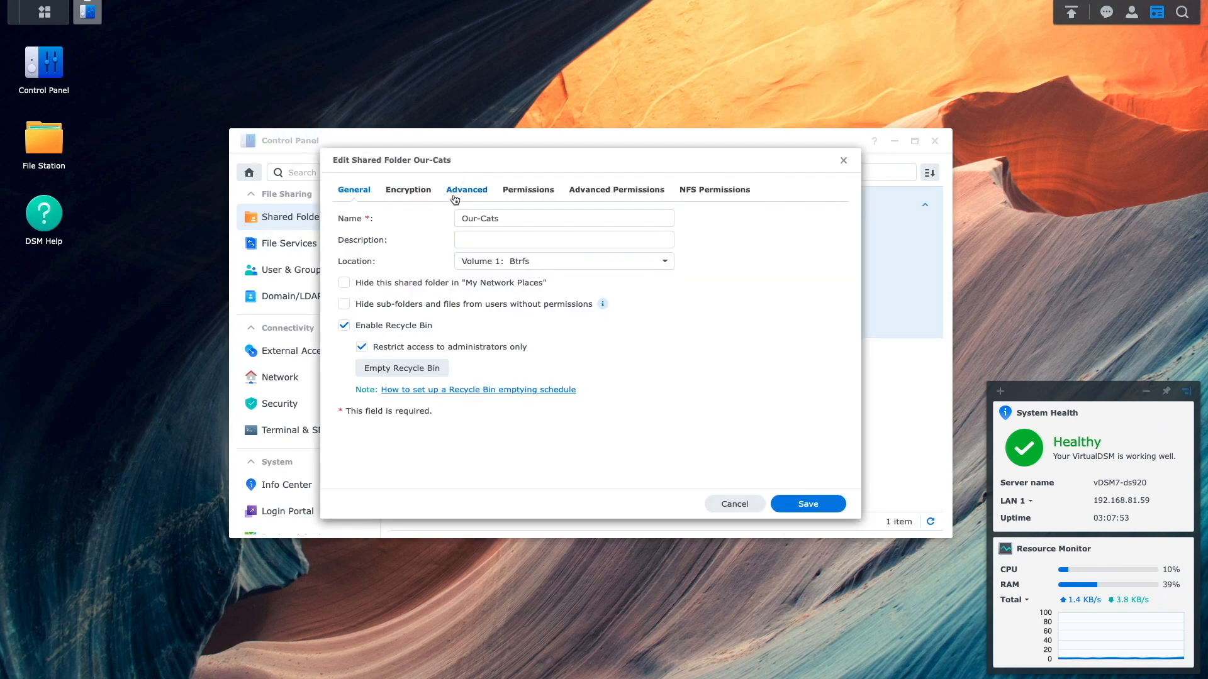
pyautogui.click(345, 304)
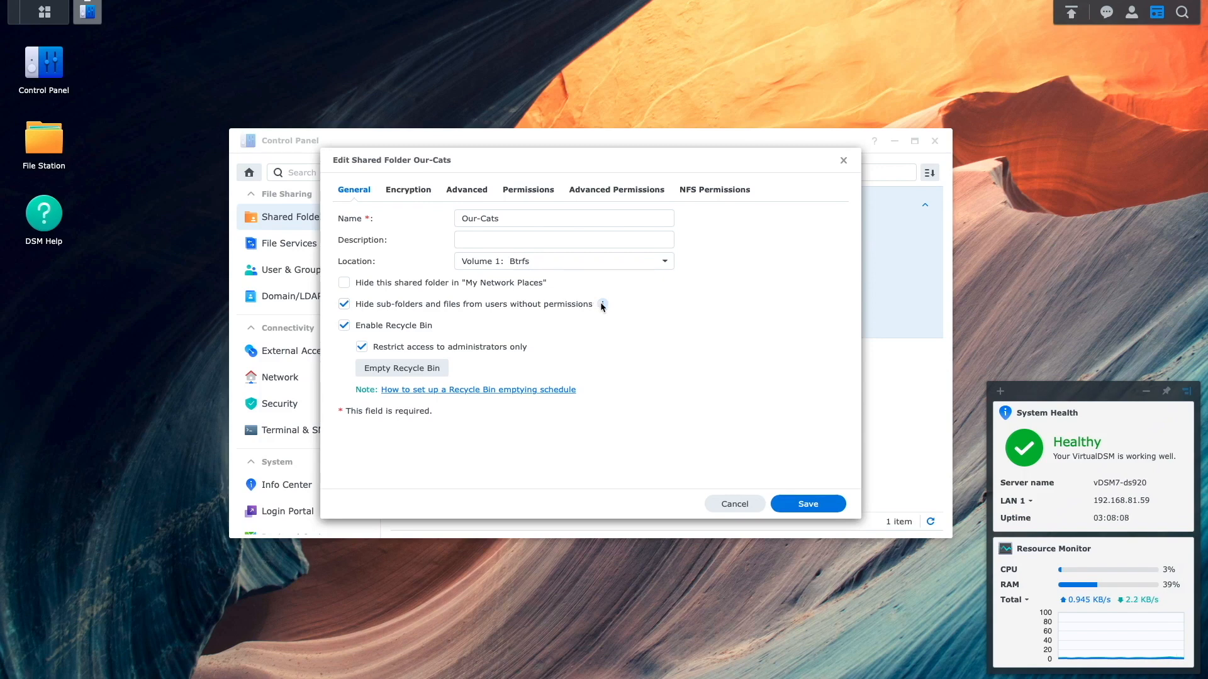
pyautogui.moveTo(603, 305)
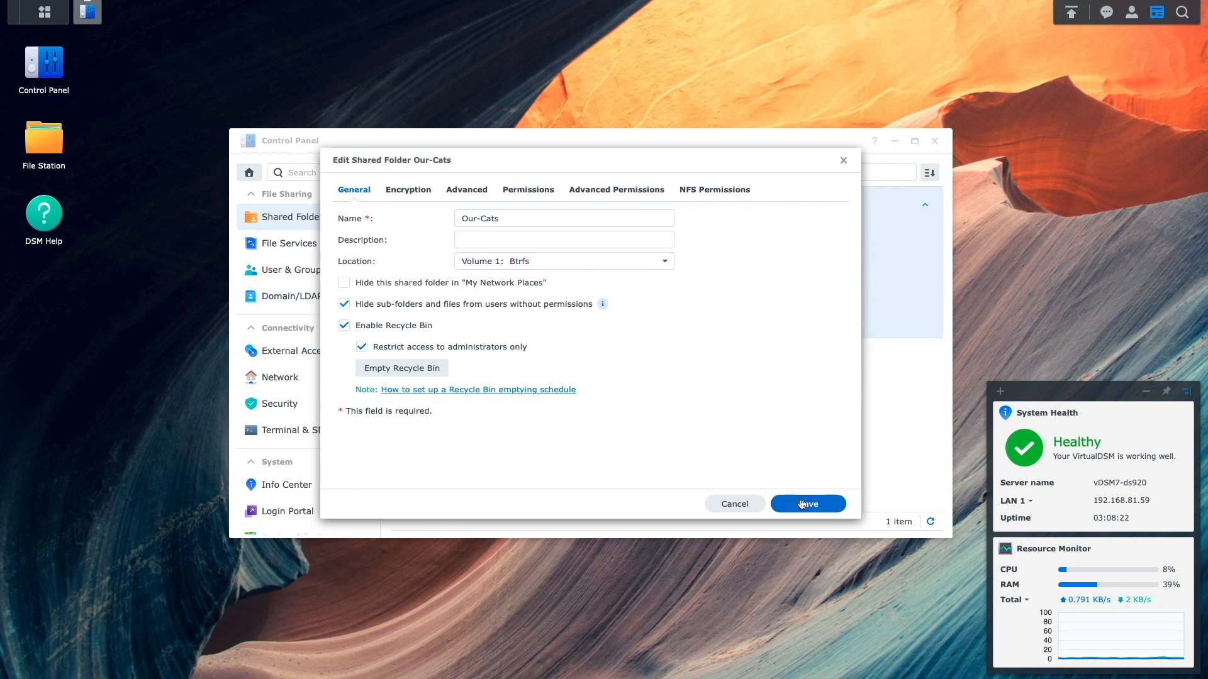
pyautogui.click(807, 503)
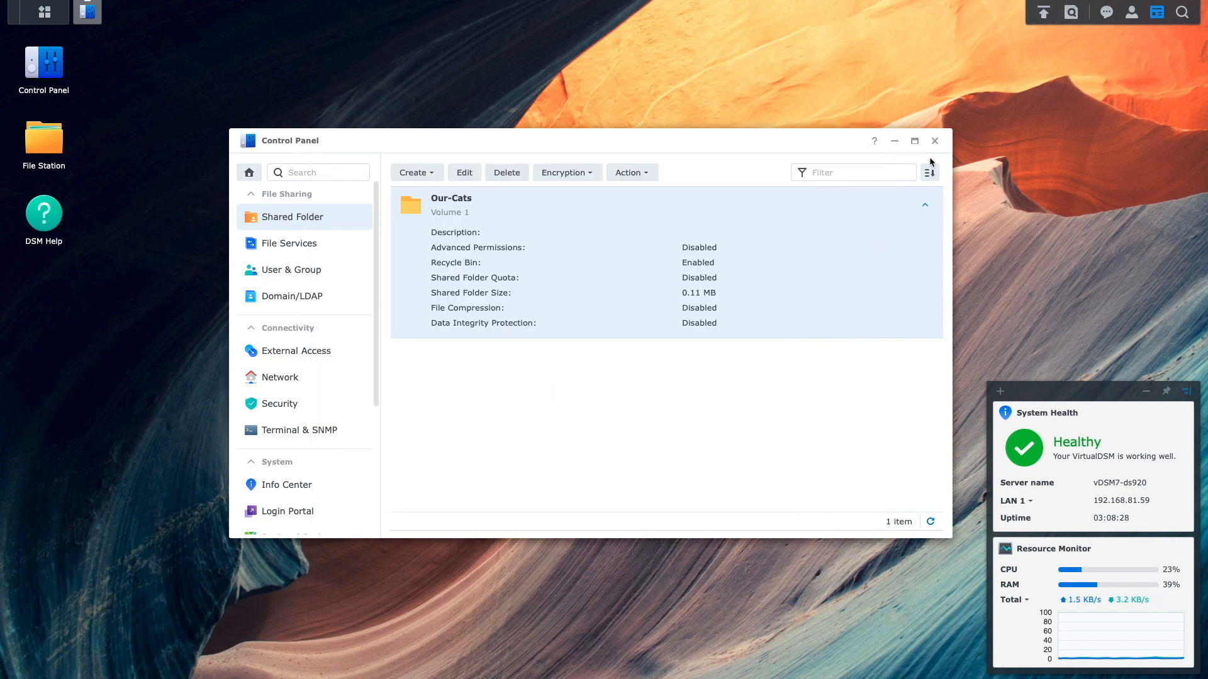
pyautogui.click(934, 140)
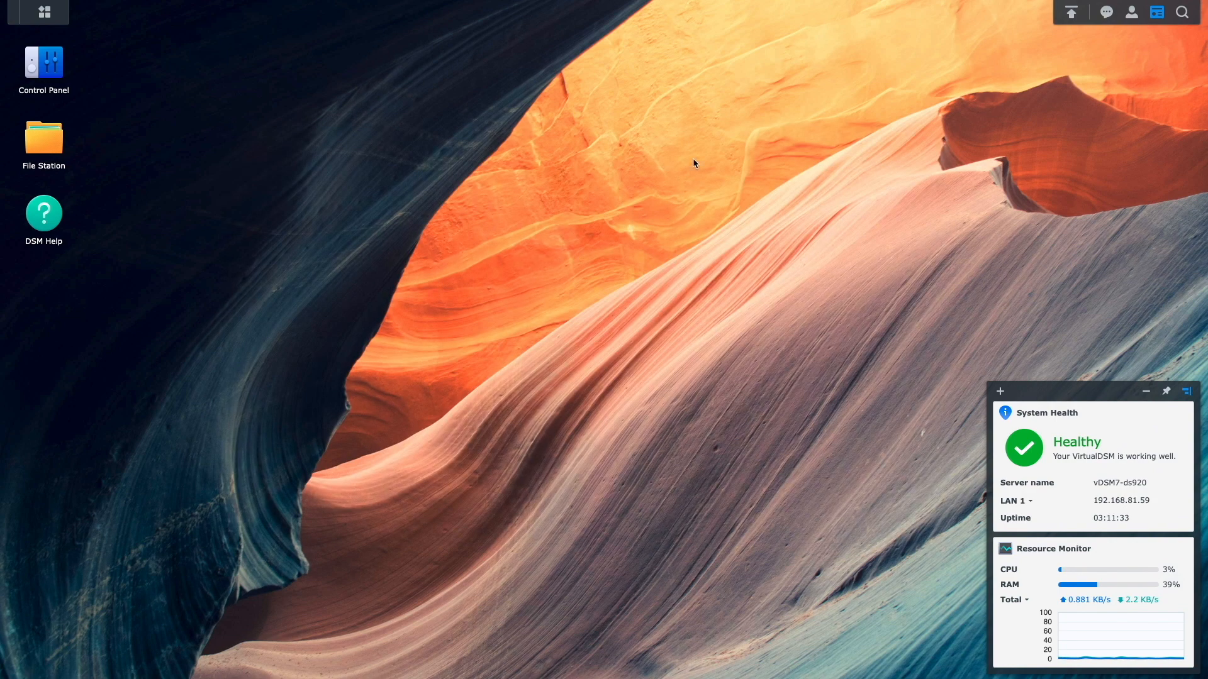
# - Add a new permission entry for user nisha on the Our-Cats folder in File Station
pyautogui.doubleClick(43, 137)
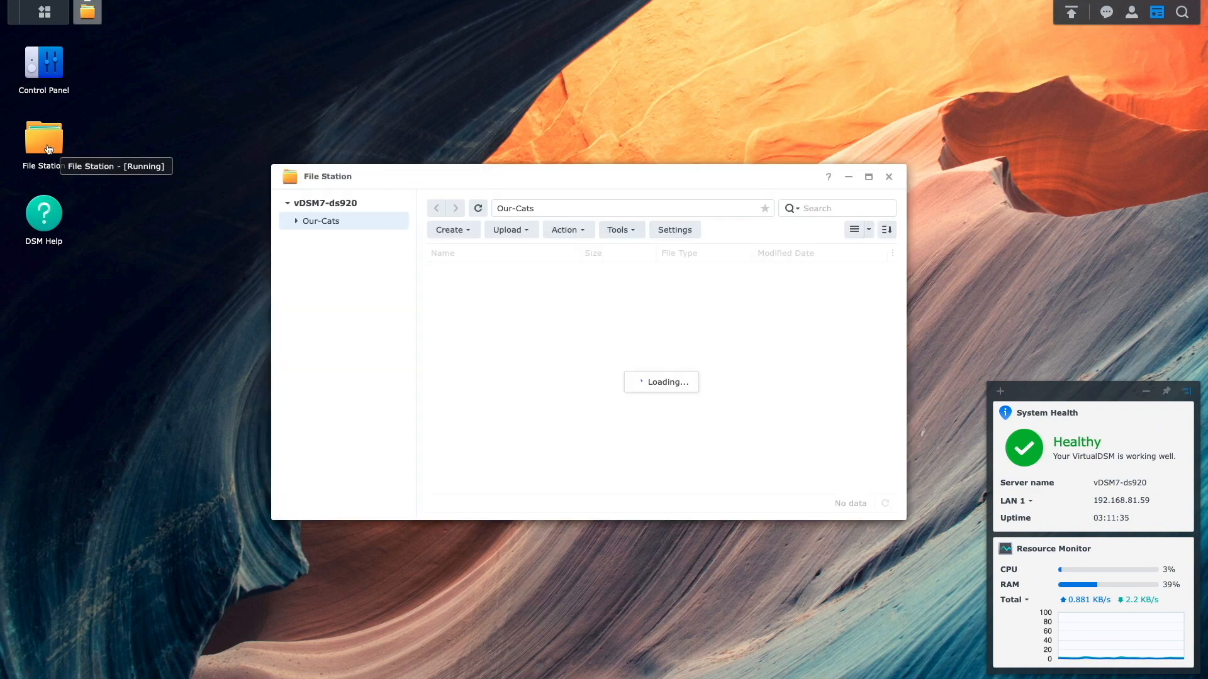
pyautogui.rightClick(321, 222)
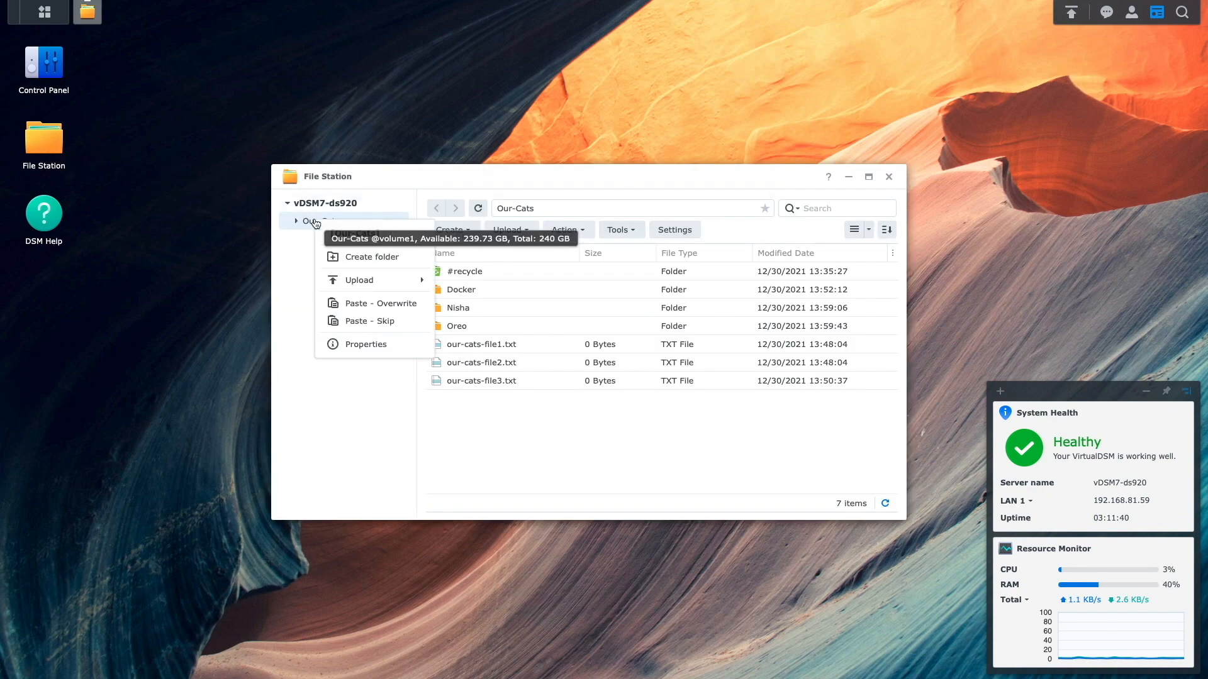
pyautogui.click(366, 345)
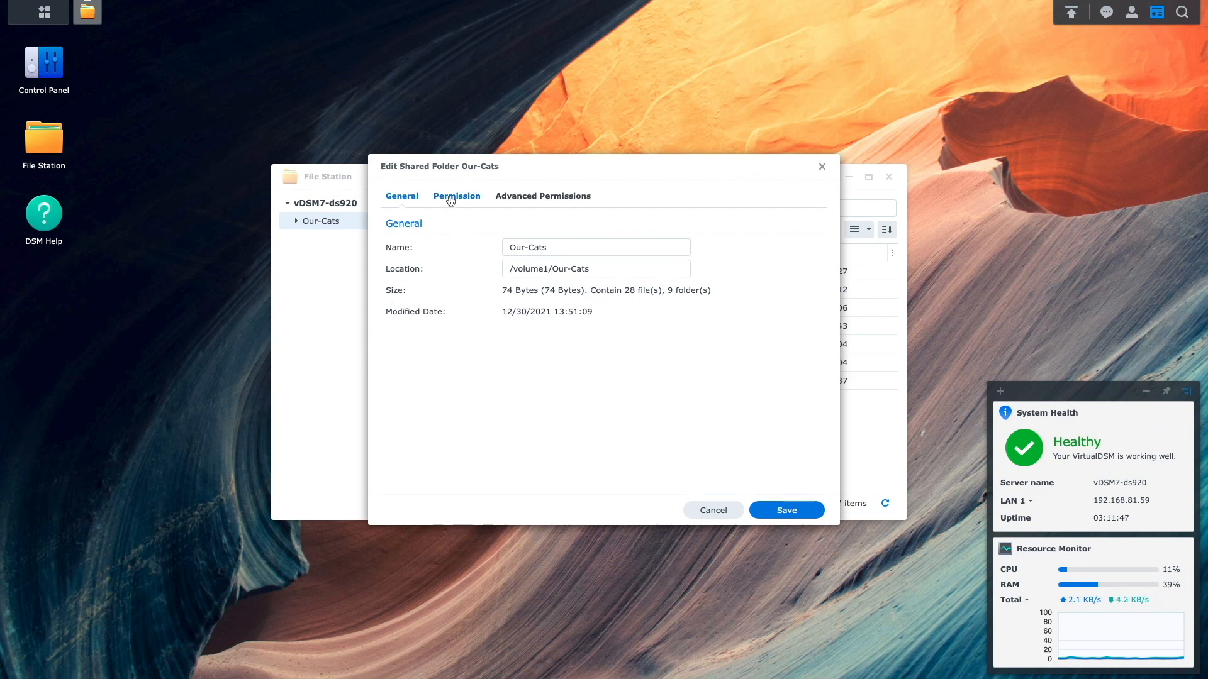
pyautogui.click(456, 197)
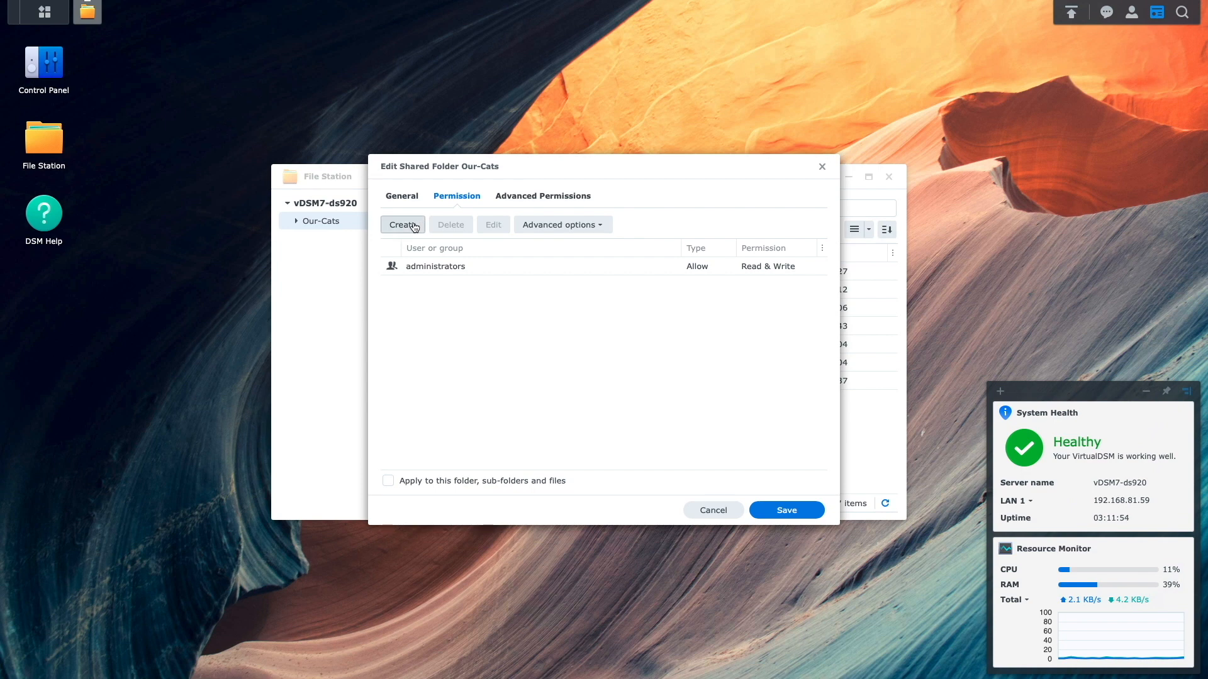
pyautogui.click(403, 224)
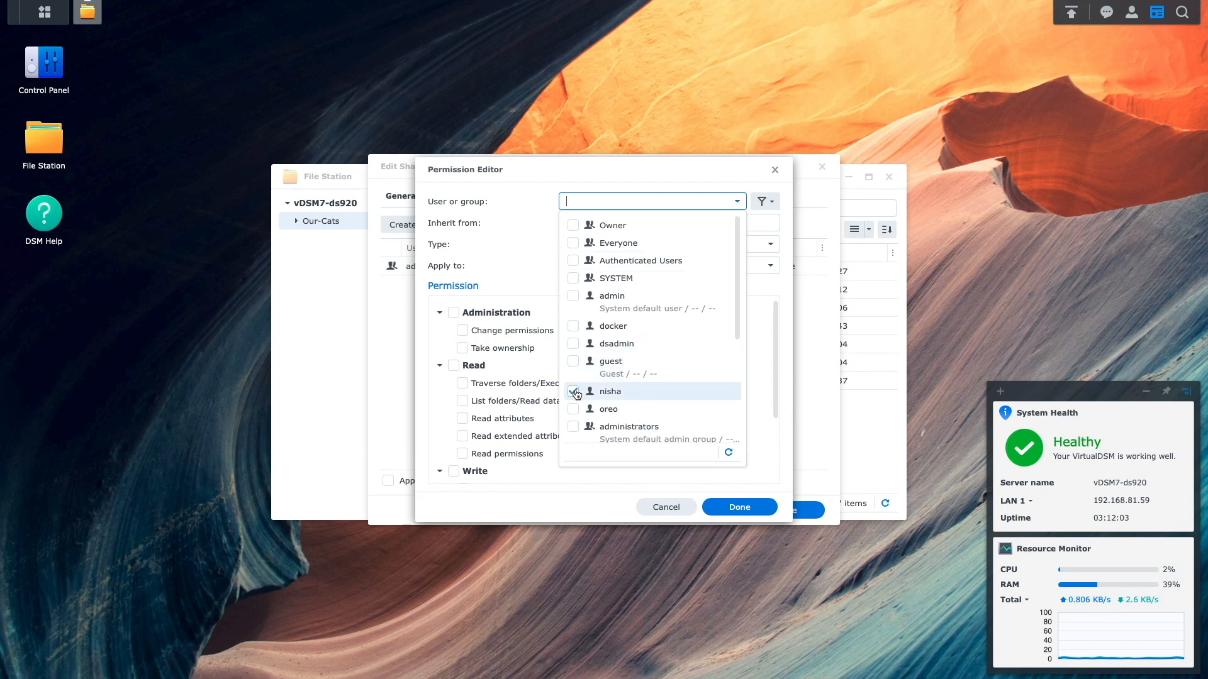
pyautogui.click(574, 391)
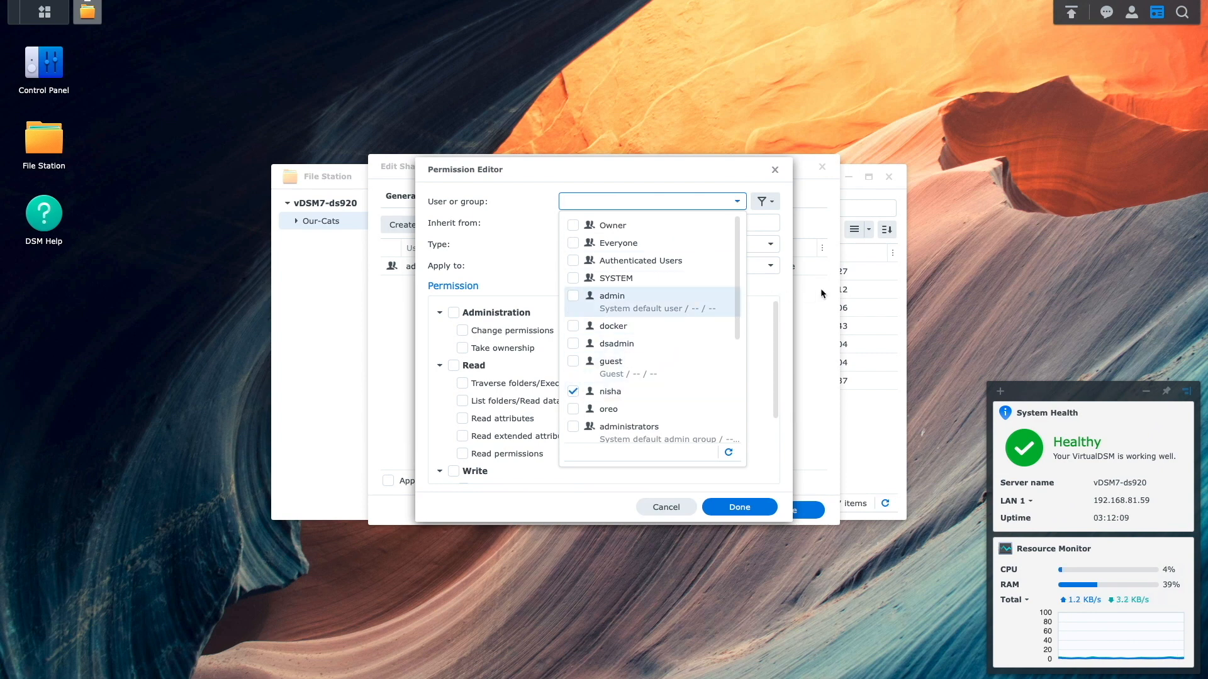
pyautogui.click(610, 391)
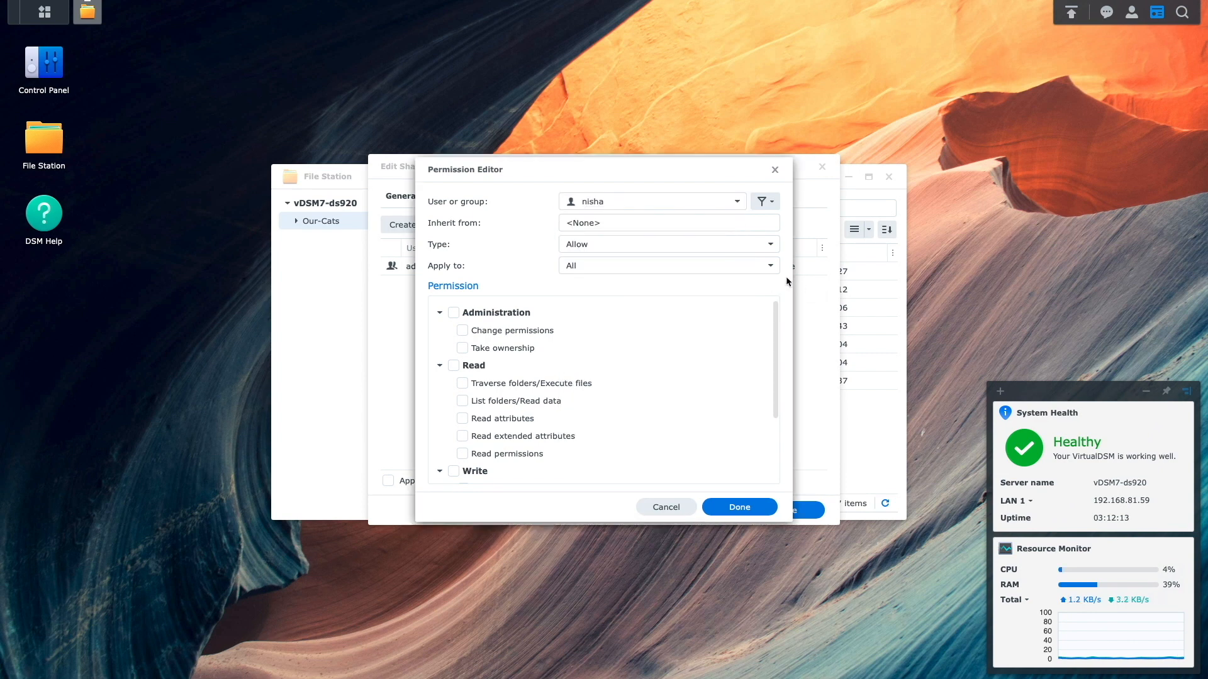
# - Grant nisha full read and write on Our-Cats and save the permissions
pyautogui.click(769, 265)
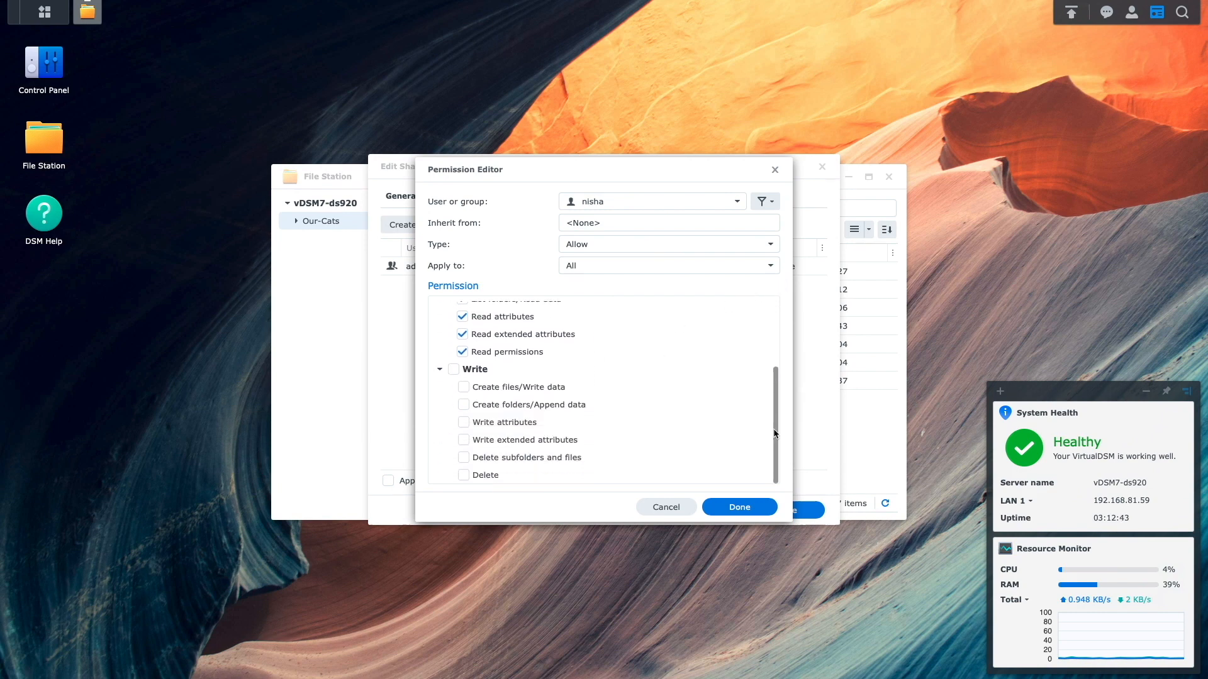
pyautogui.click(454, 369)
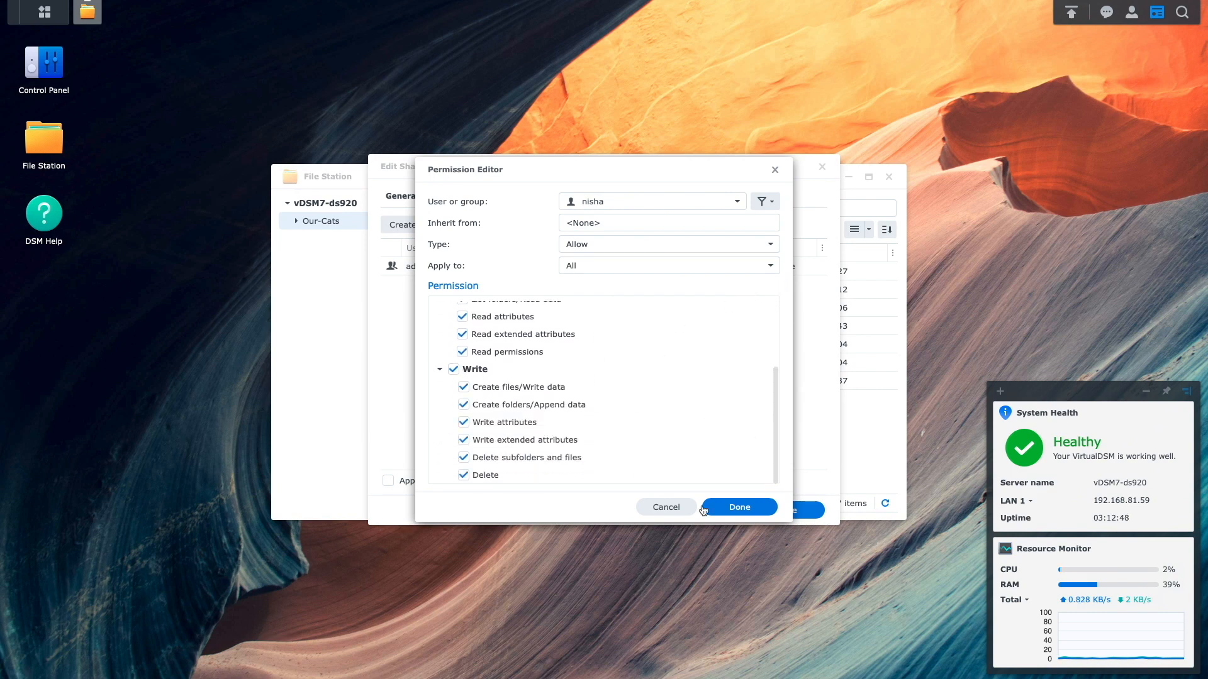
pyautogui.click(739, 507)
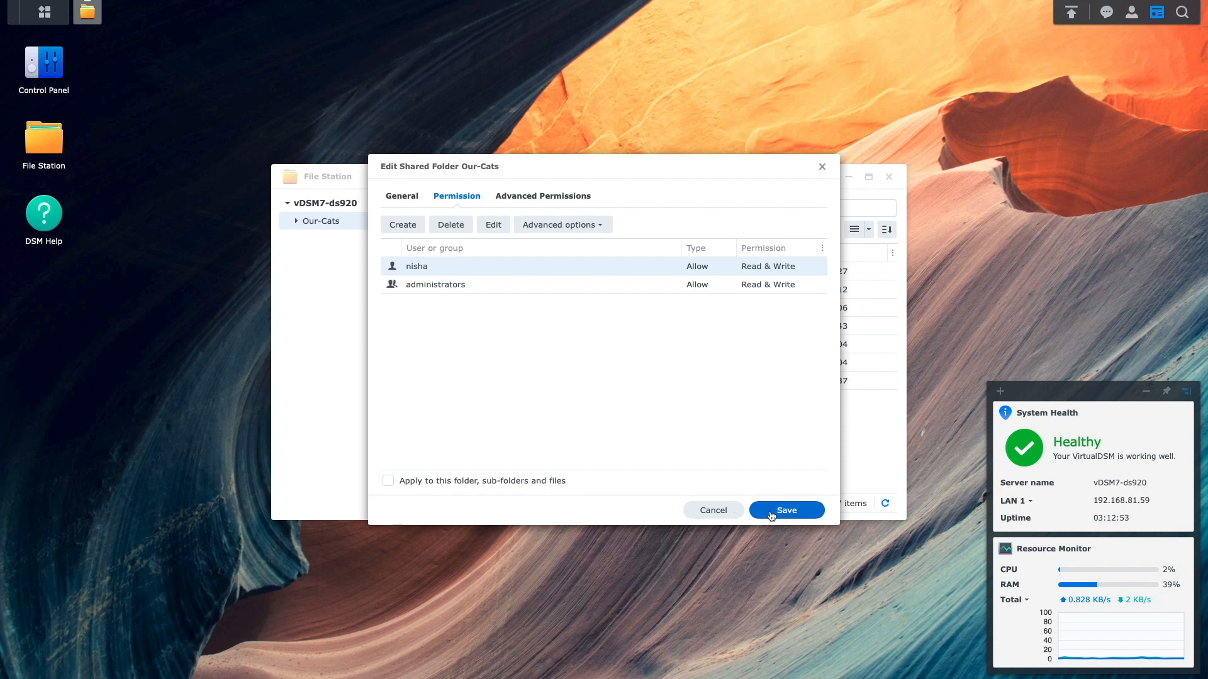
pyautogui.click(785, 509)
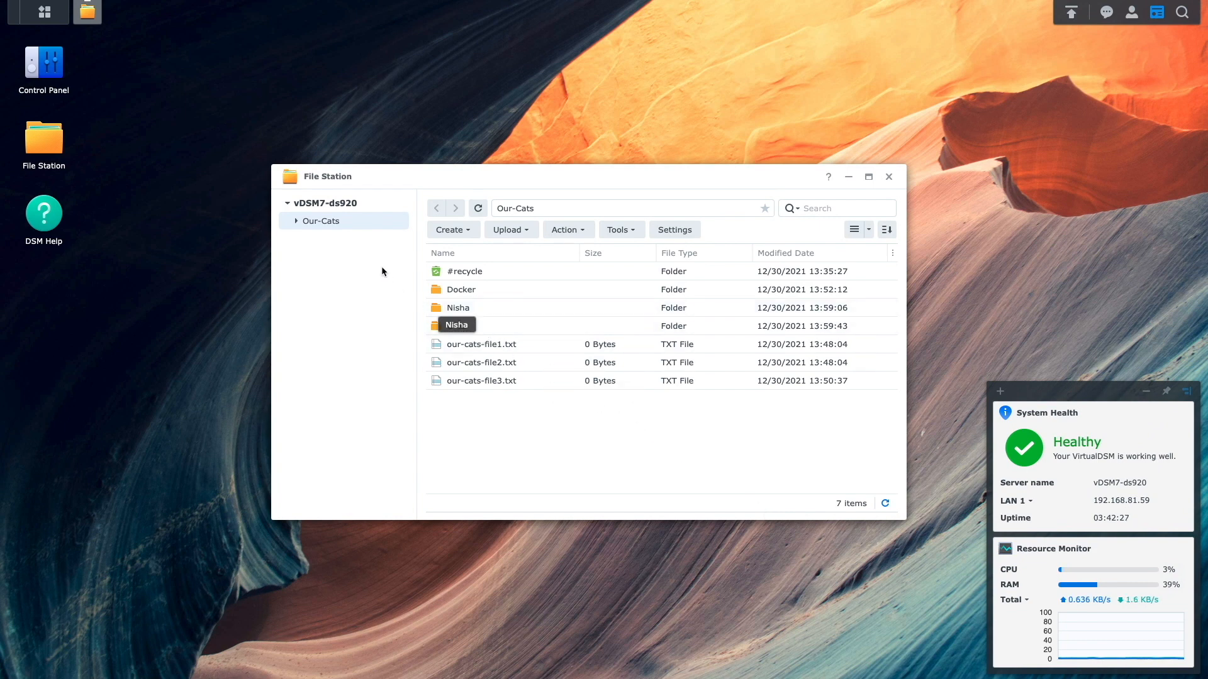
# - Give oreo read-only access on Our-Cats applying to this folder only, and save
pyautogui.rightClick(321, 222)
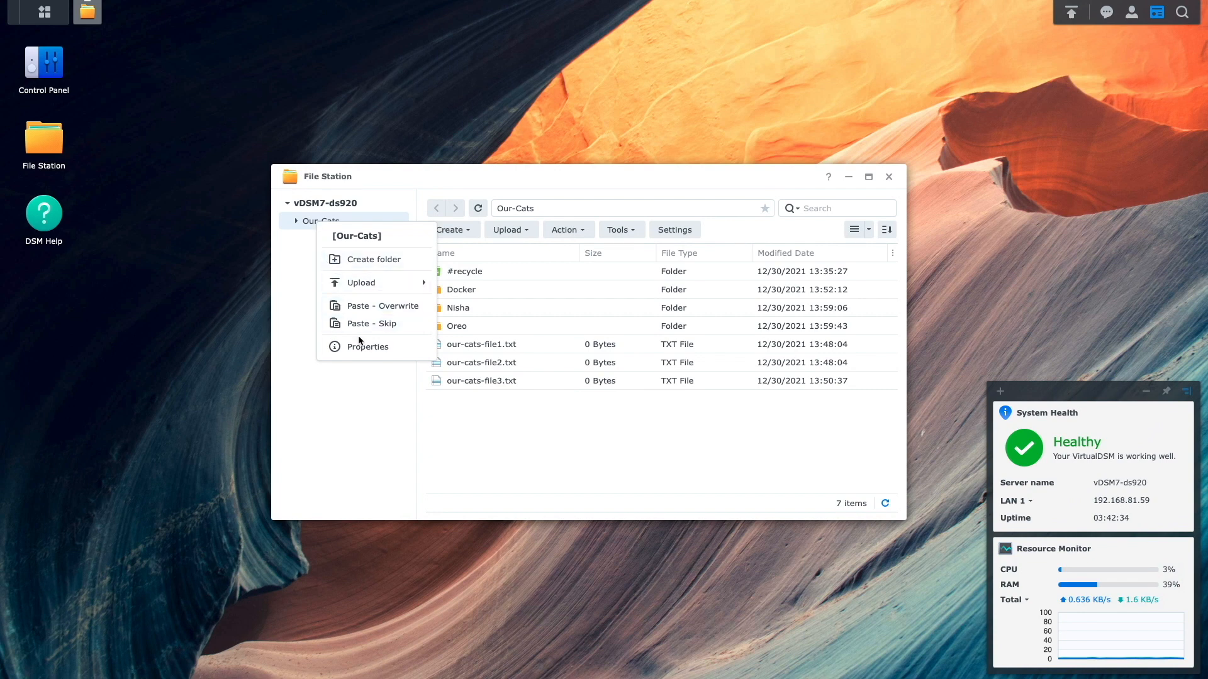
pyautogui.click(367, 346)
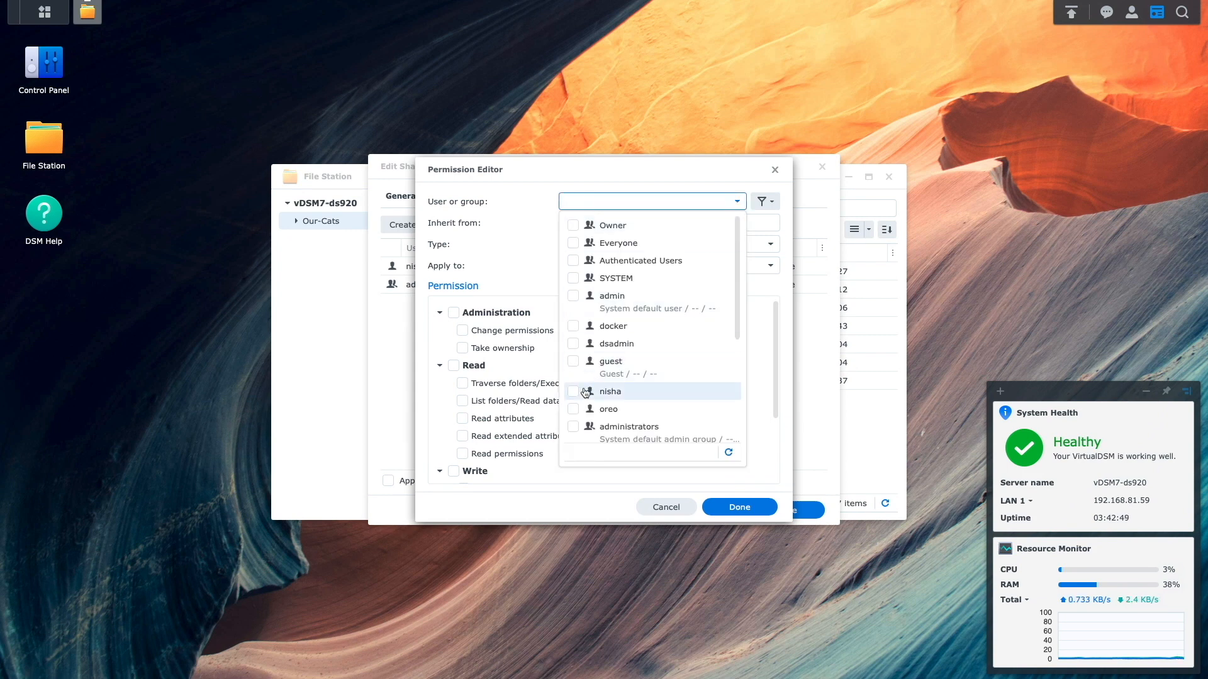
pyautogui.click(609, 409)
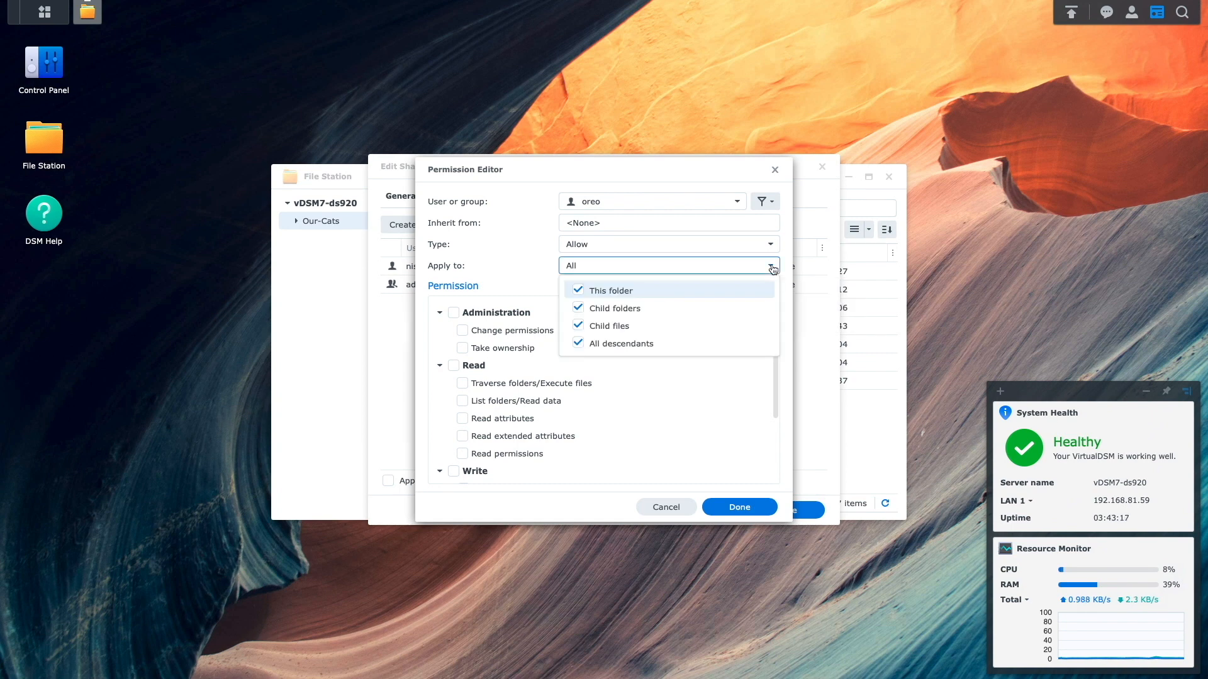
pyautogui.click(578, 308)
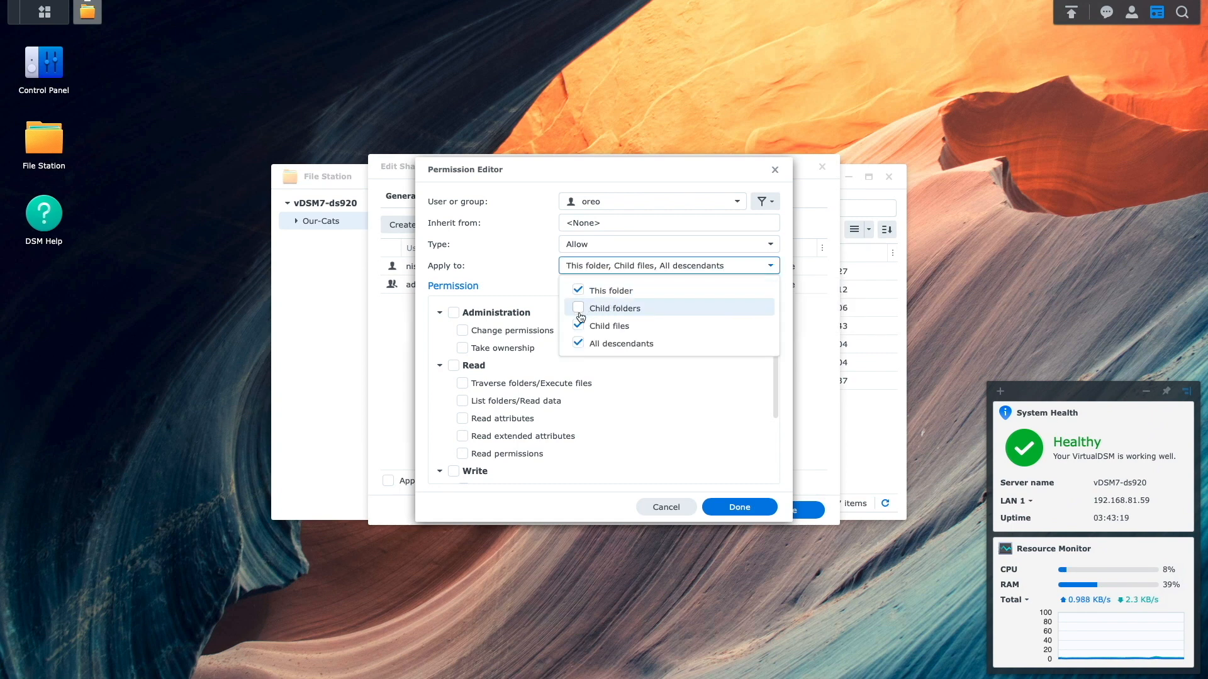
pyautogui.click(577, 325)
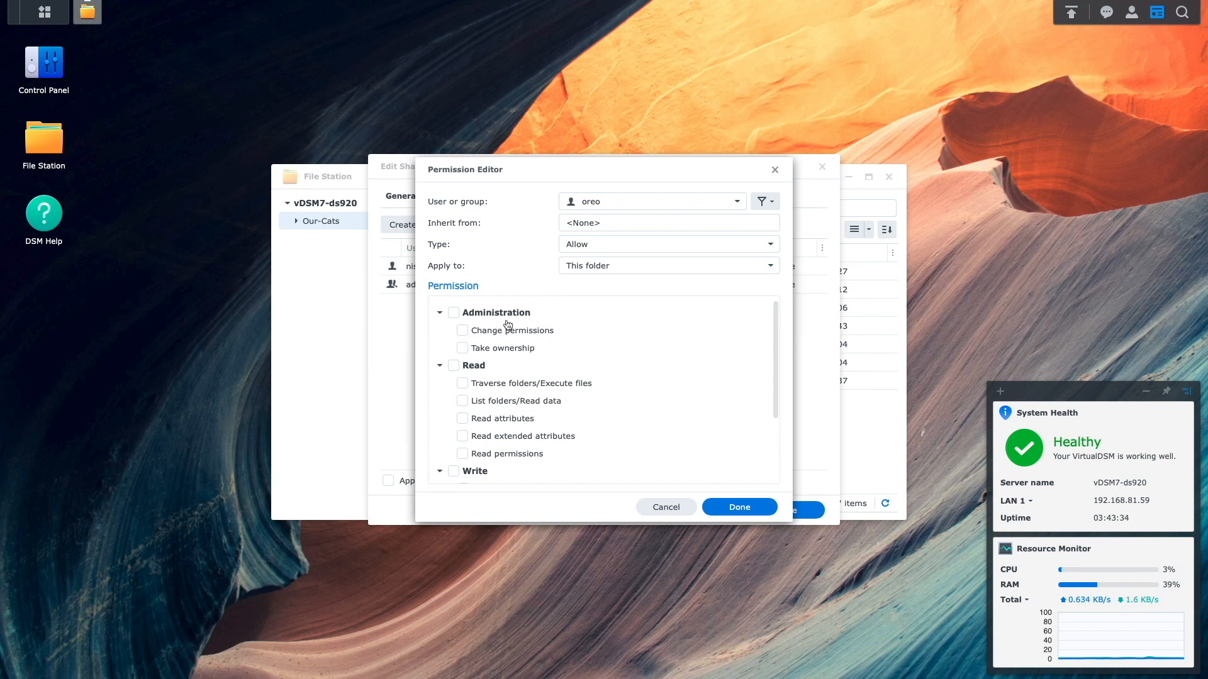
pyautogui.click(454, 365)
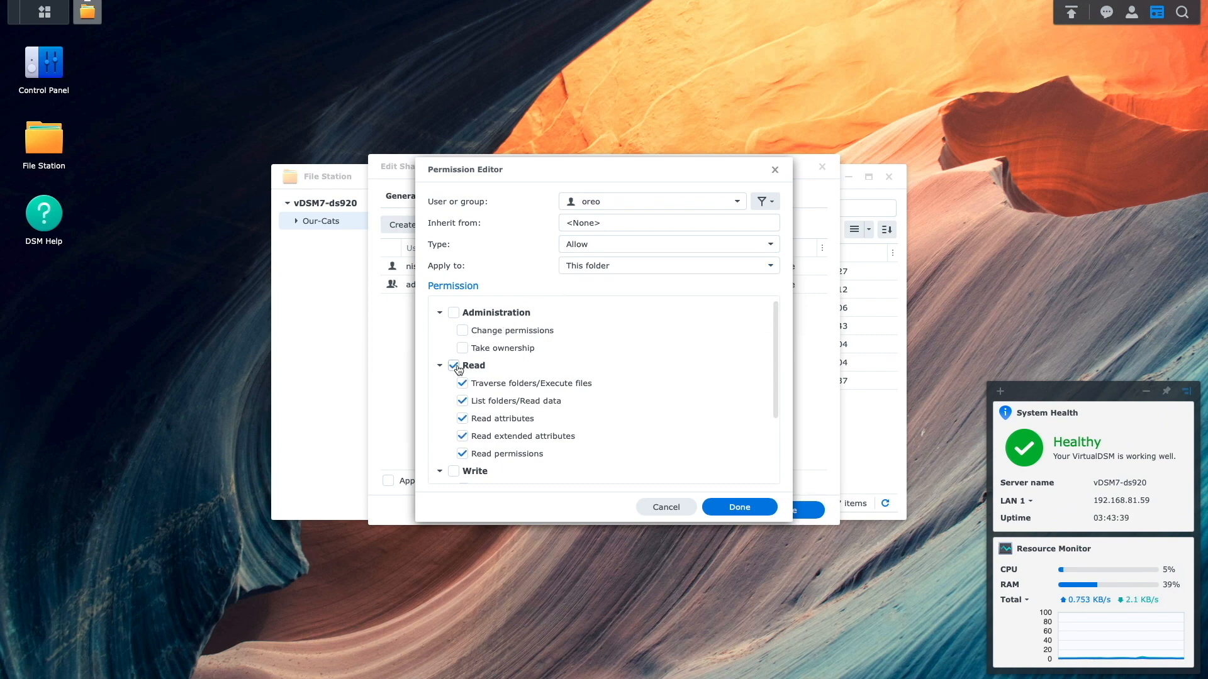
pyautogui.click(737, 507)
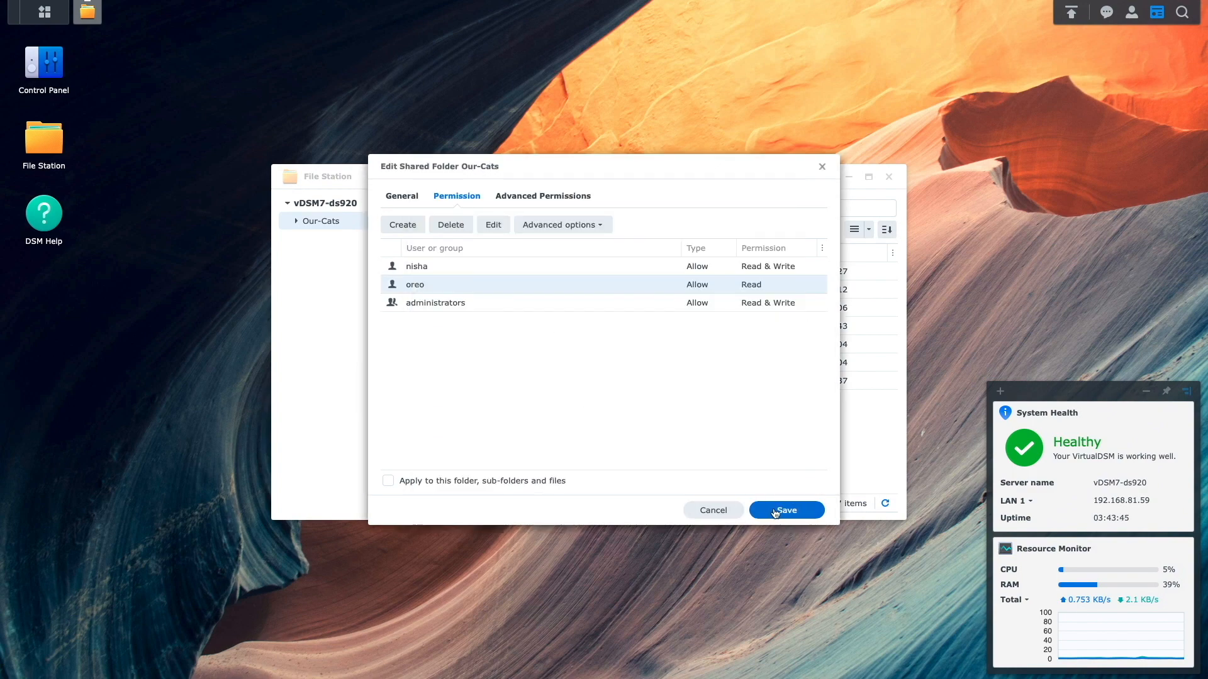
pyautogui.click(785, 510)
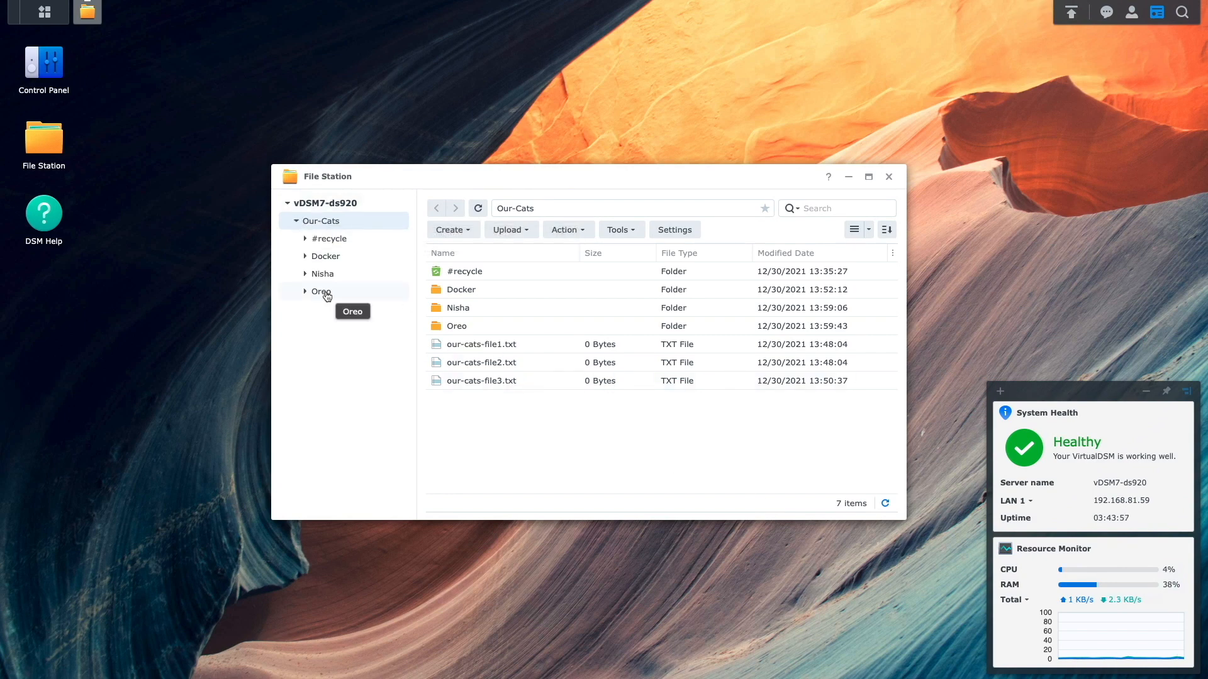
# - Add a read-only entry for oreo on the Oreo subfolder itself
pyautogui.rightClick(321, 291)
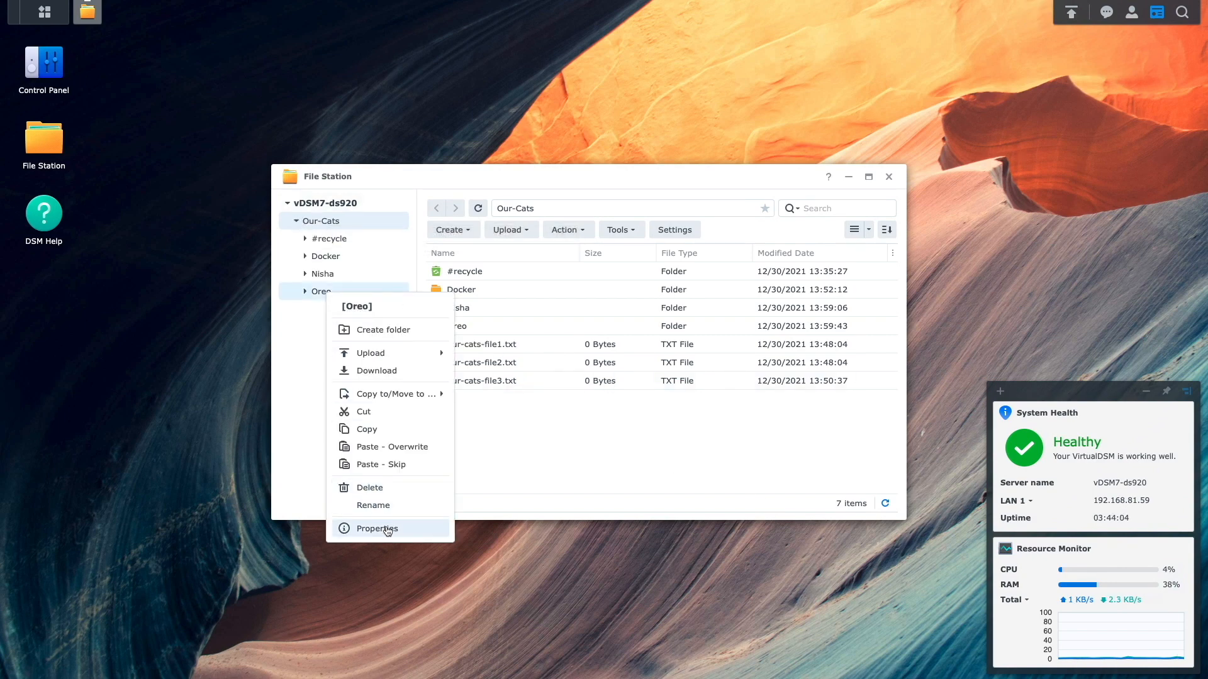
pyautogui.click(377, 528)
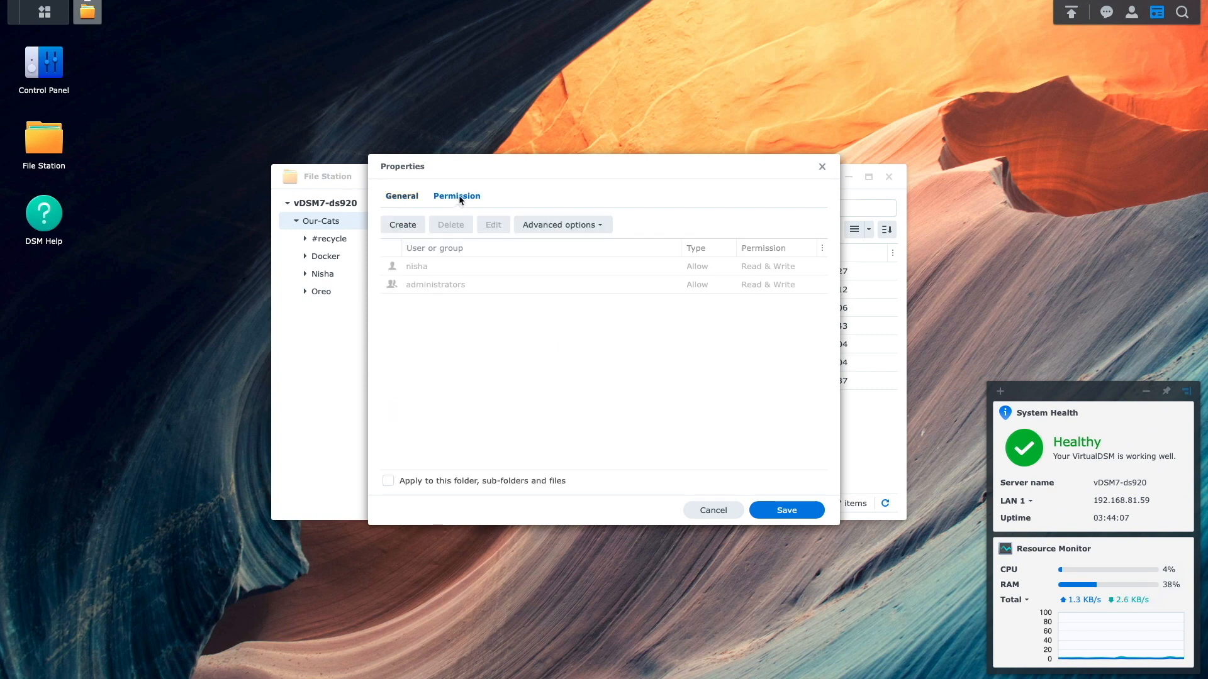
pyautogui.click(402, 224)
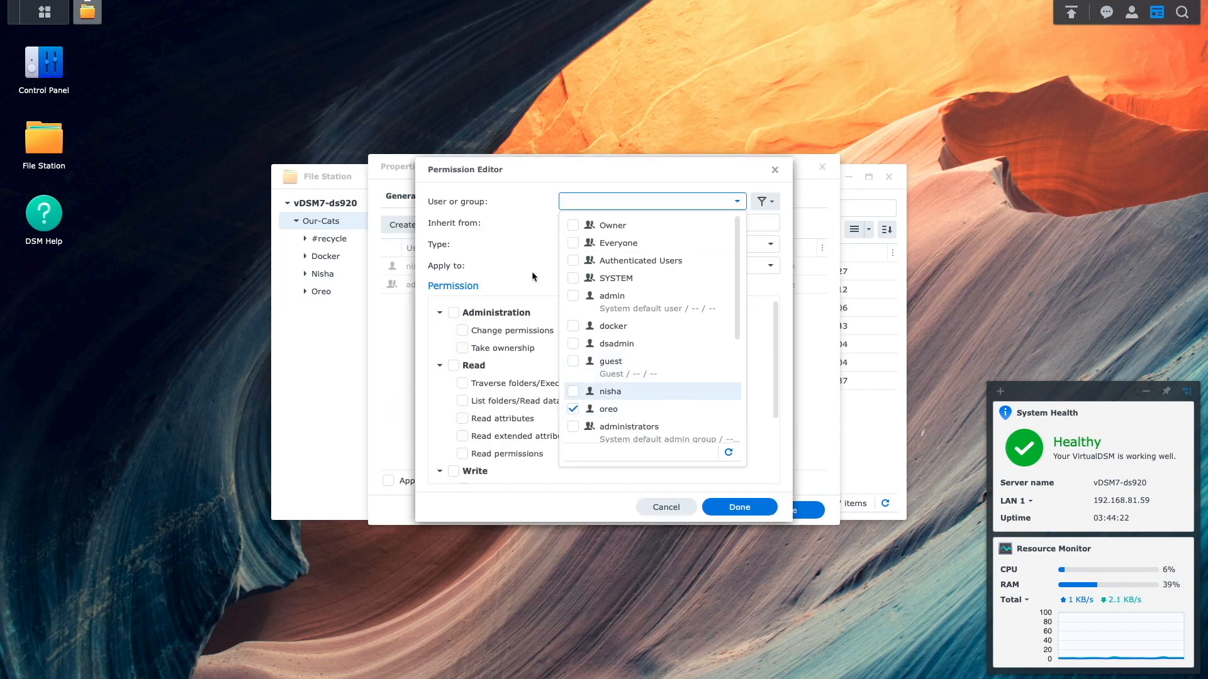
pyautogui.click(609, 408)
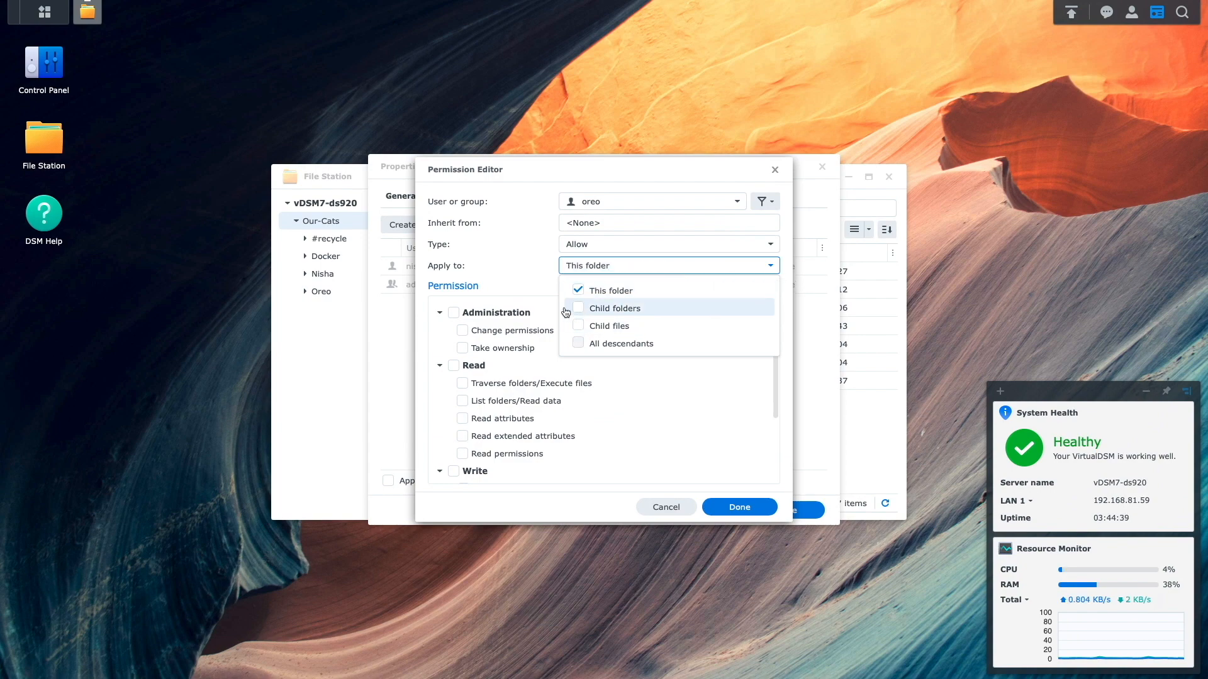
pyautogui.click(454, 365)
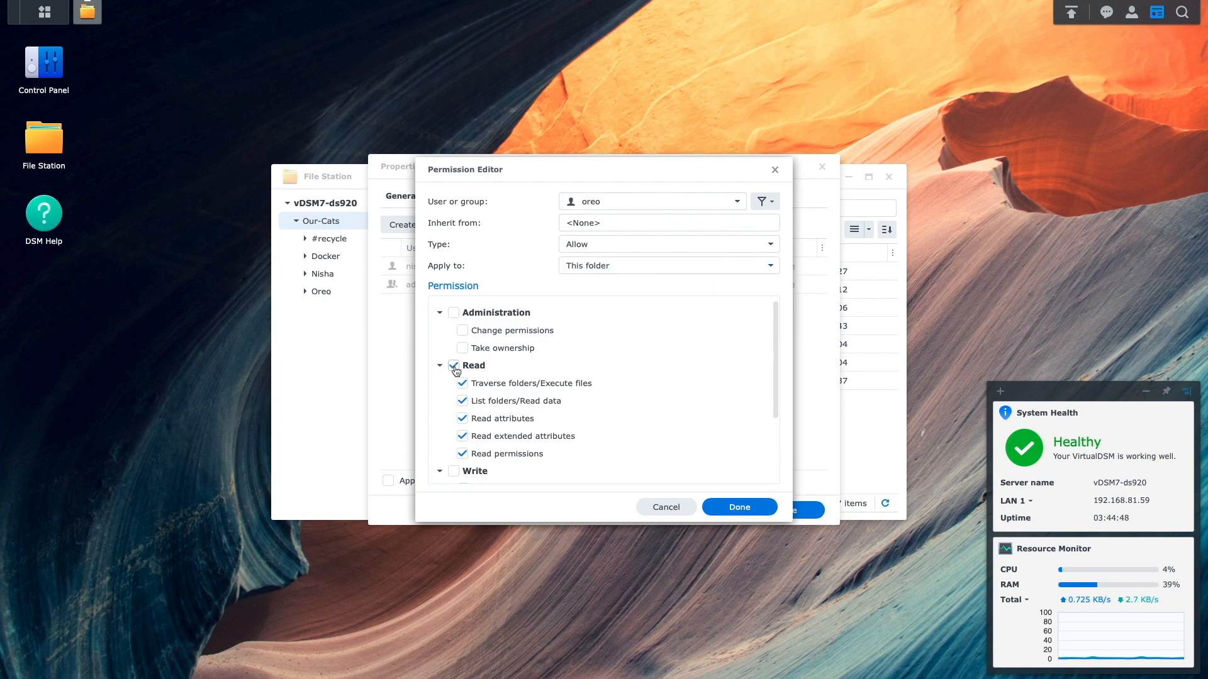
pyautogui.click(738, 507)
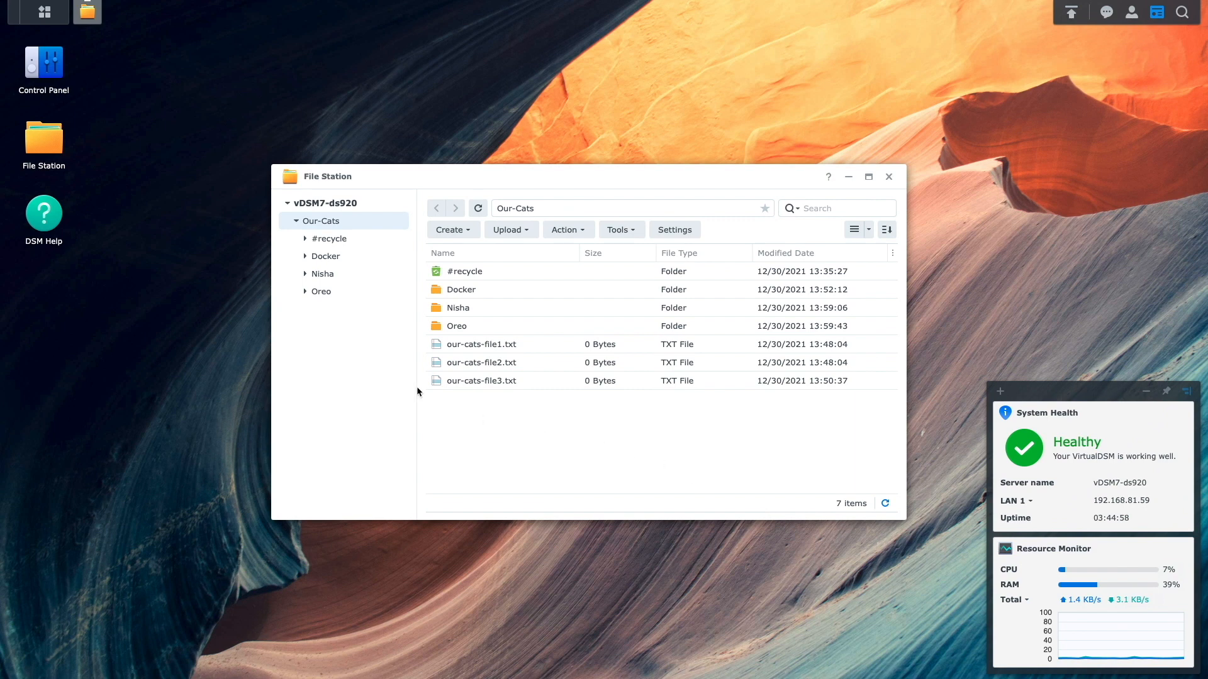
# - Grant oreo read & write on the Oreo-Stuff subfolder and save its permissions
pyautogui.click(306, 291)
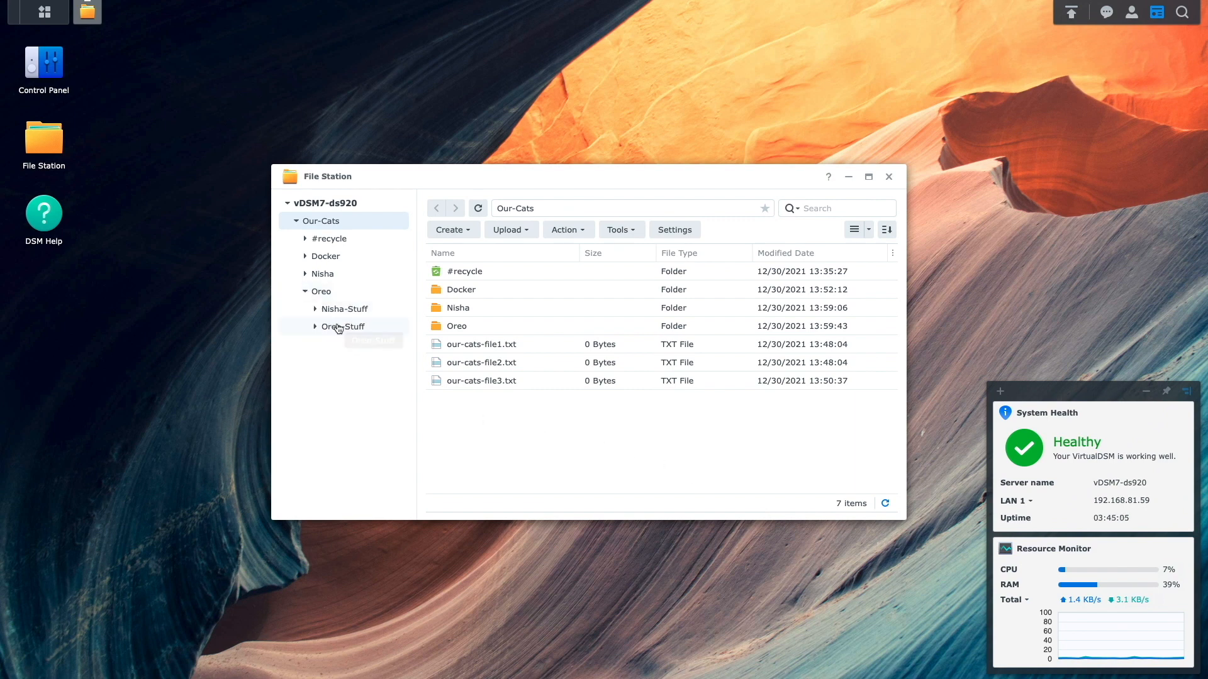
pyautogui.rightClick(341, 326)
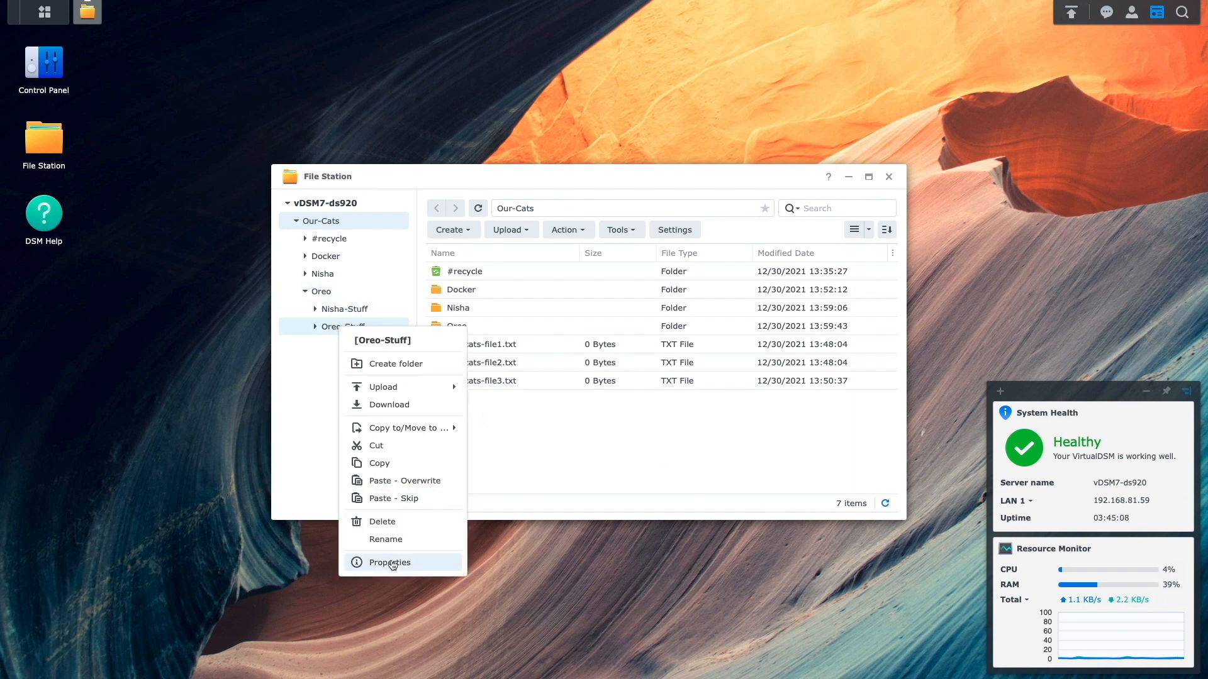
pyautogui.click(390, 563)
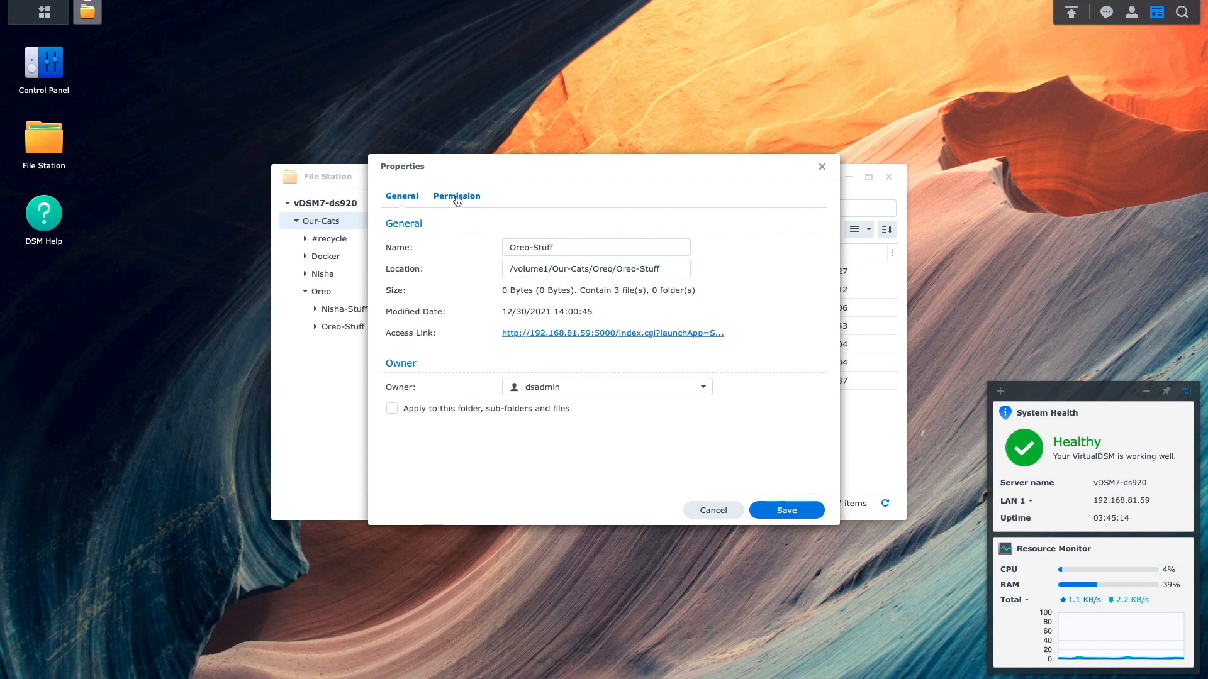
pyautogui.click(401, 224)
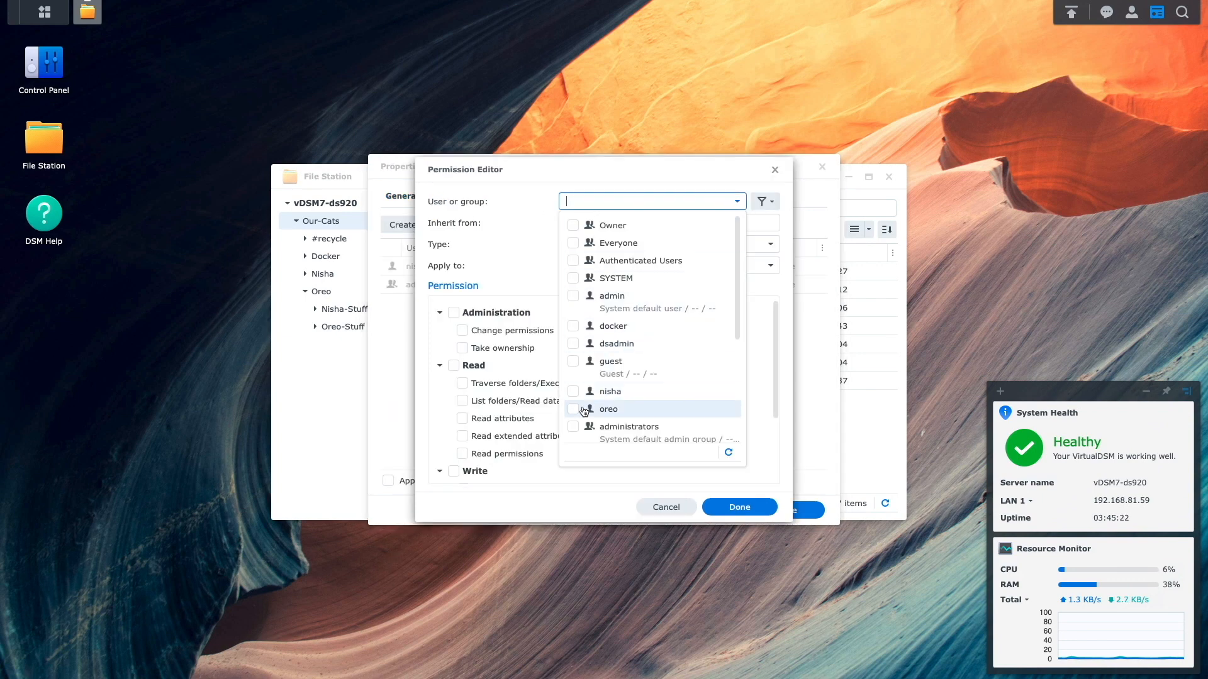
pyautogui.click(609, 408)
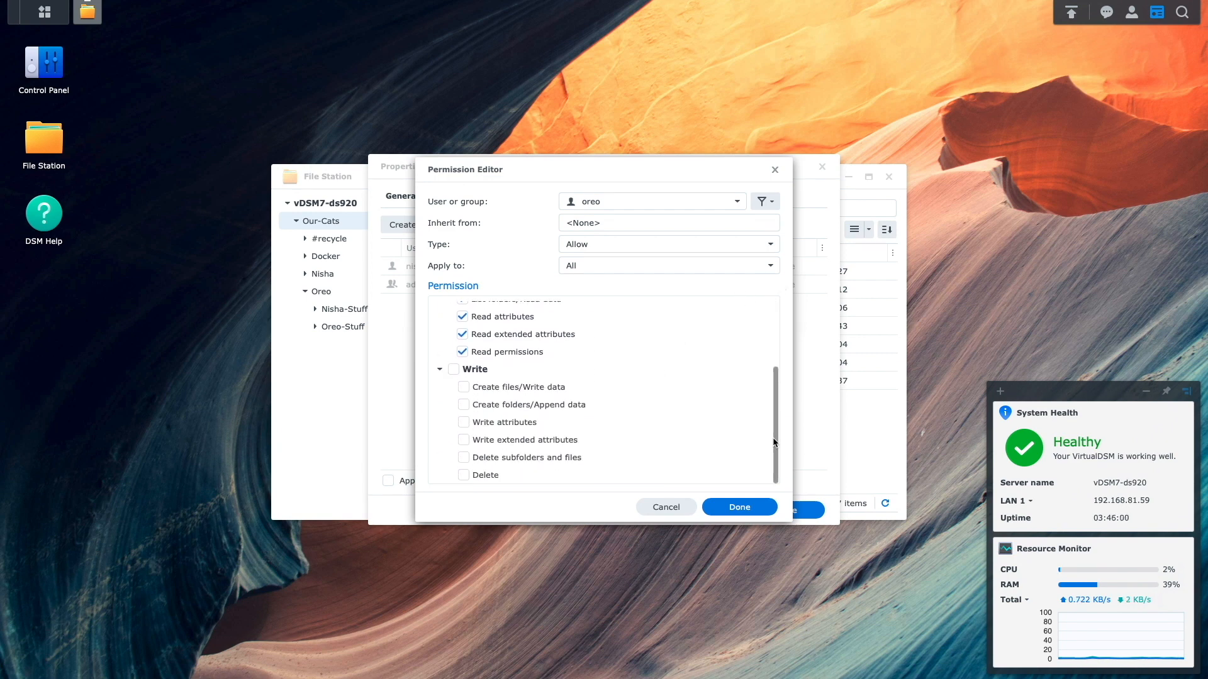
pyautogui.click(463, 368)
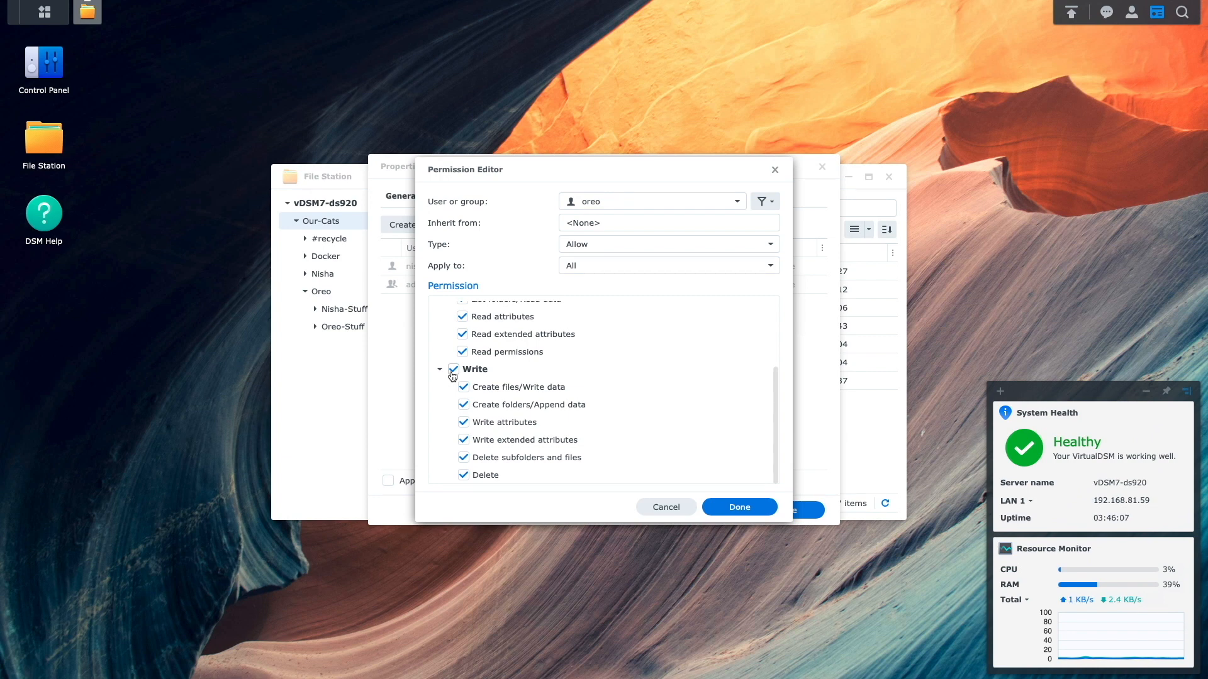
pyautogui.click(737, 507)
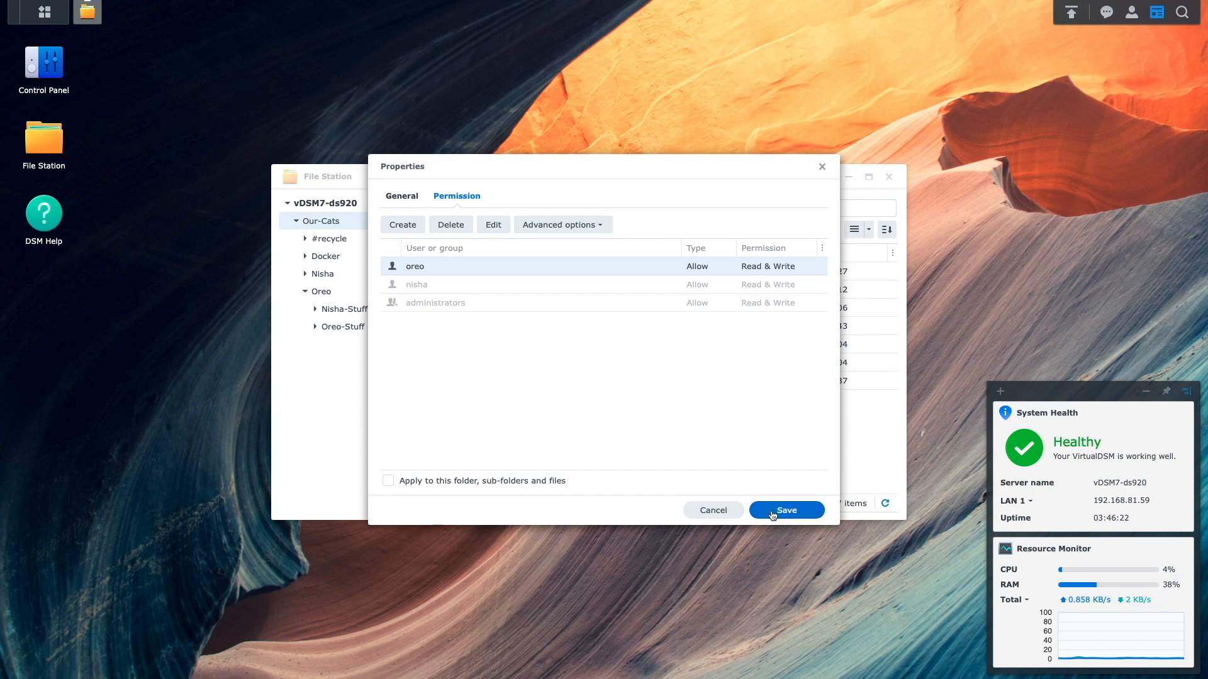
pyautogui.click(785, 510)
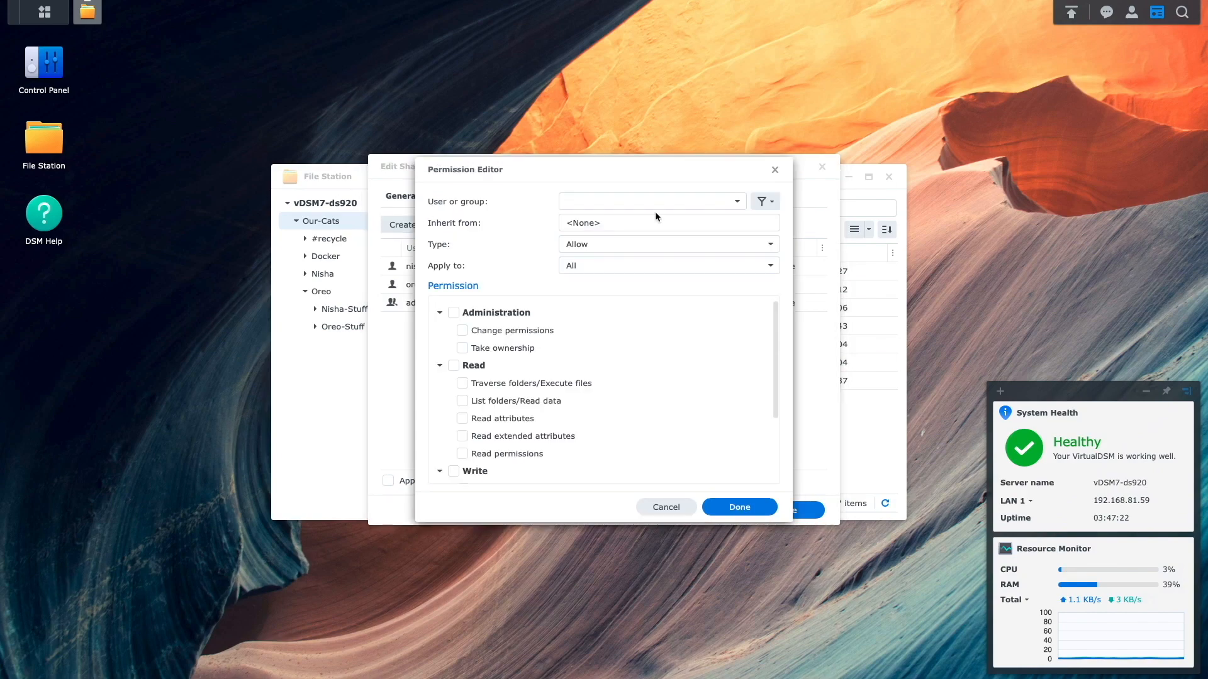
# - Save a read-only rule for docker limited to this folder, then pick docker for the Docker folder rule
pyautogui.click(768, 266)
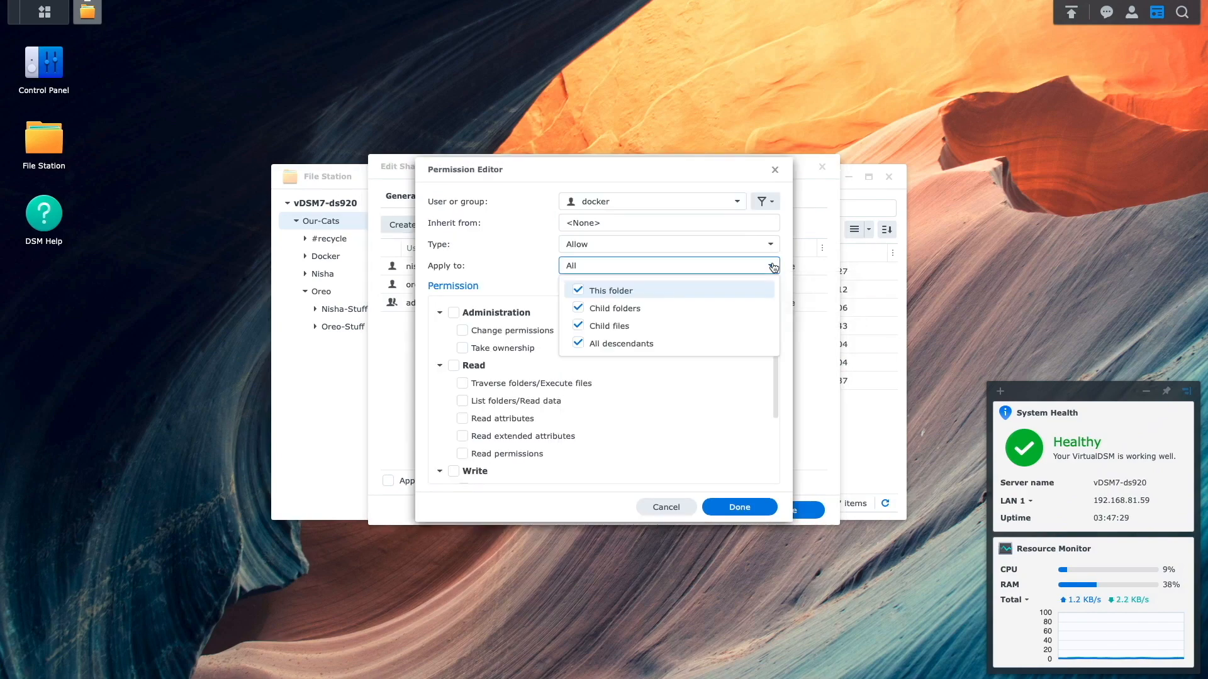
pyautogui.click(612, 289)
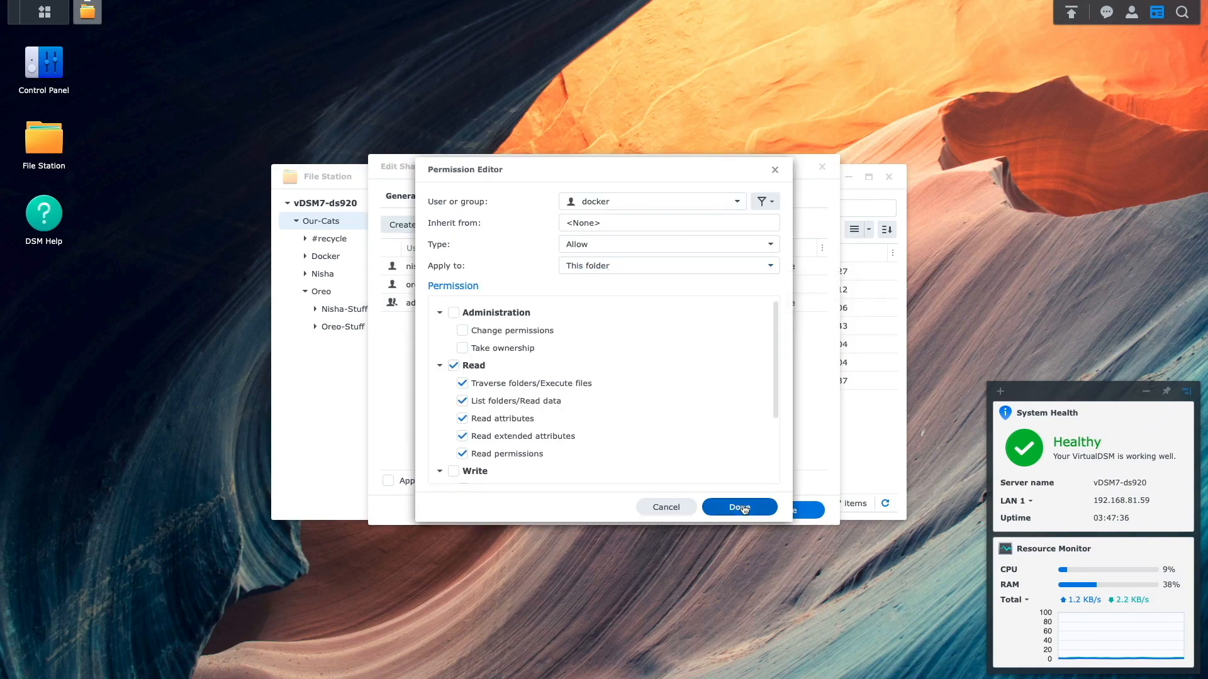
pyautogui.click(737, 507)
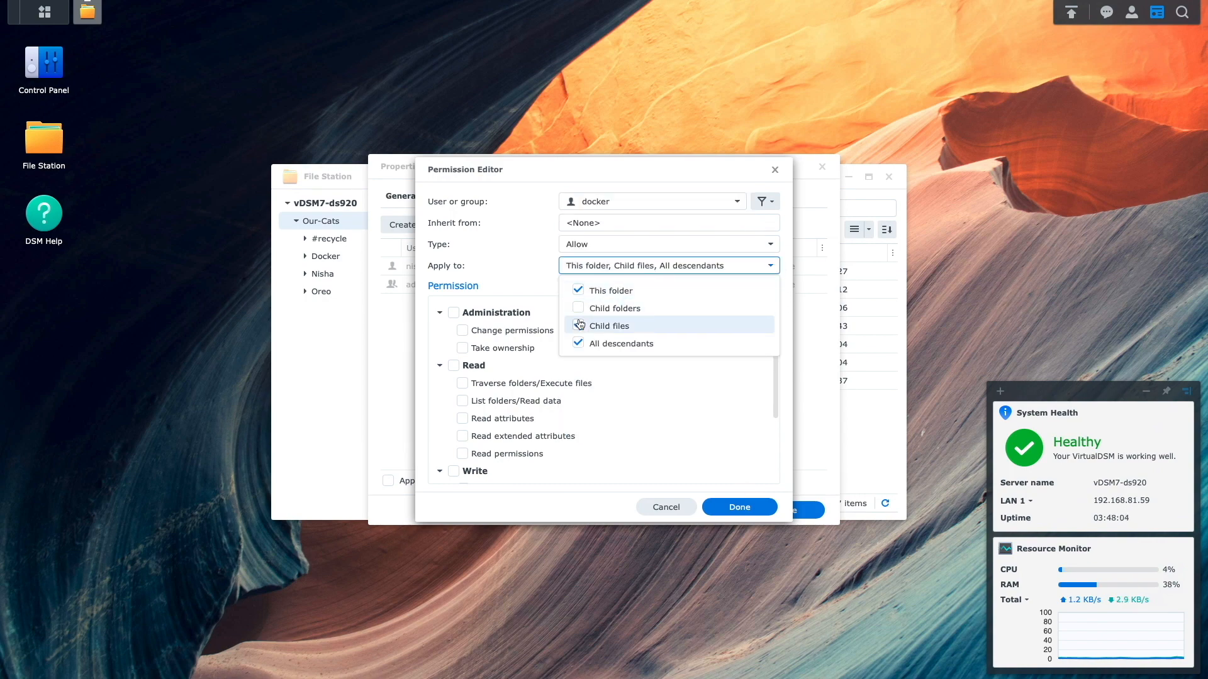
pyautogui.click(738, 507)
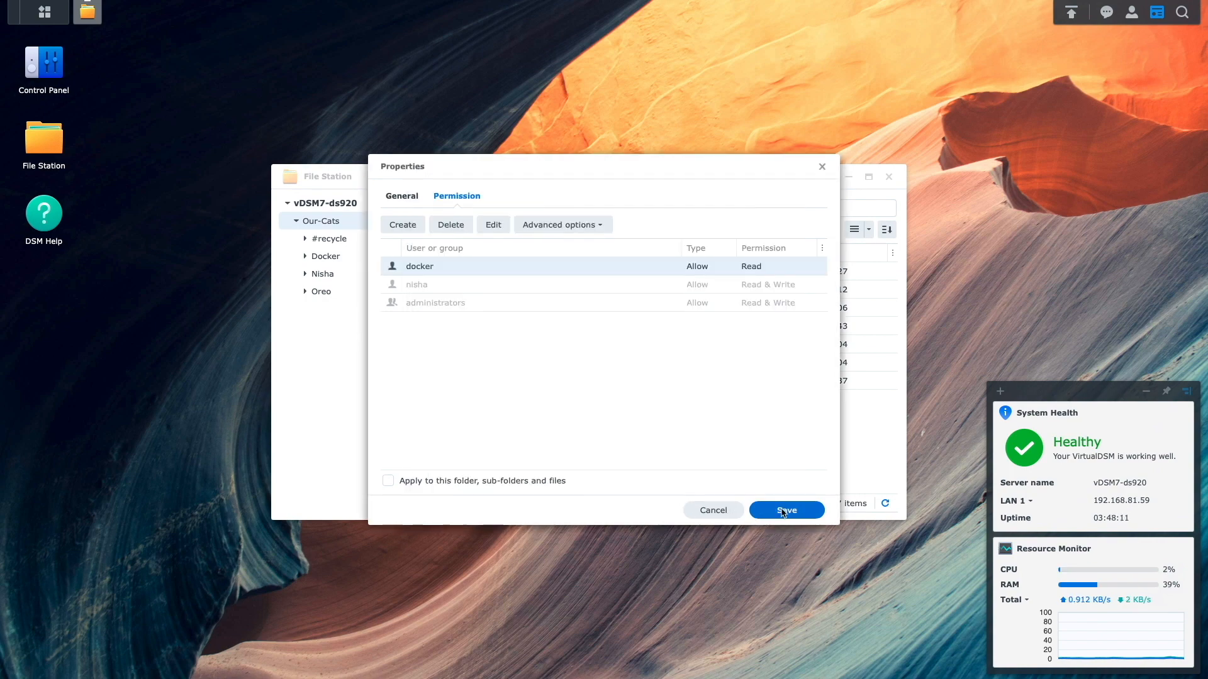
pyautogui.click(401, 197)
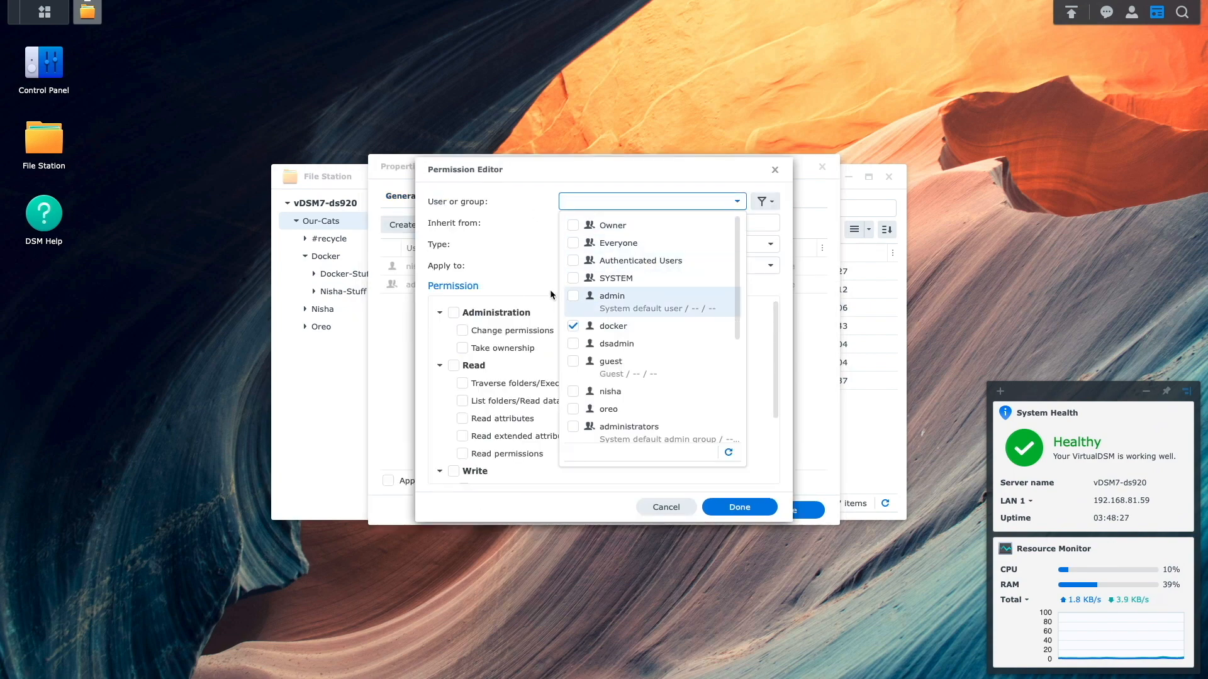
pyautogui.click(613, 326)
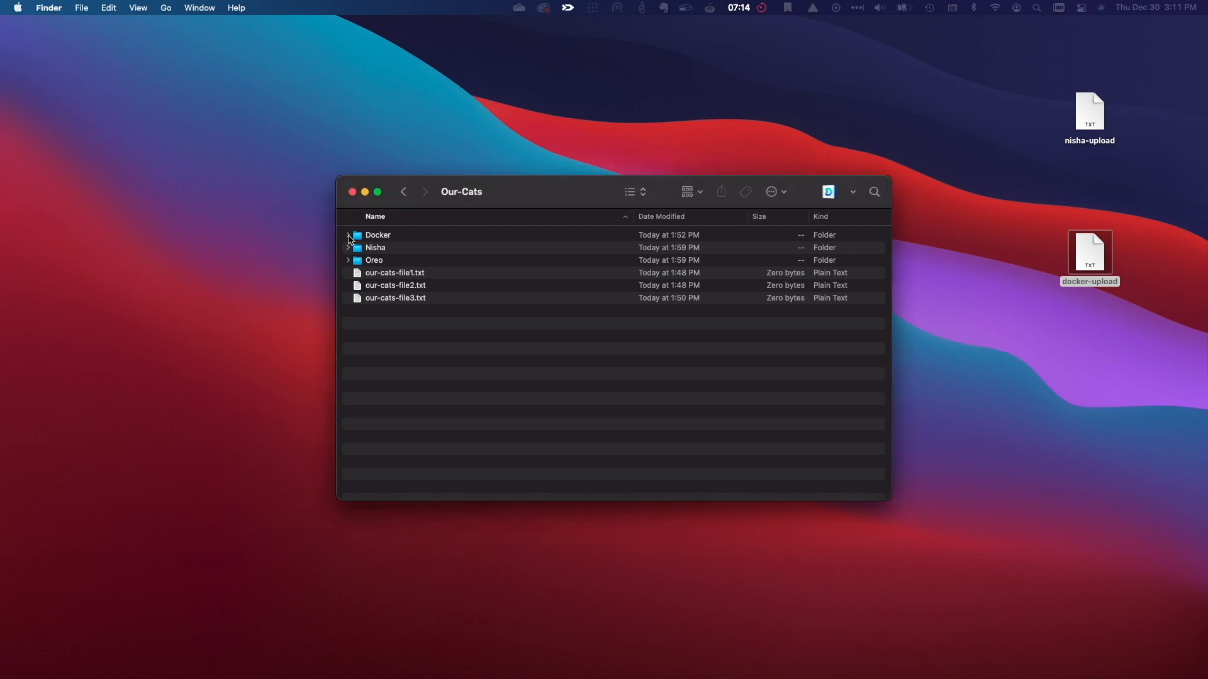
# - Over SMB as nisha, drop nisha-upload into the Nisha folder and reconnect as docker
pyautogui.click(348, 236)
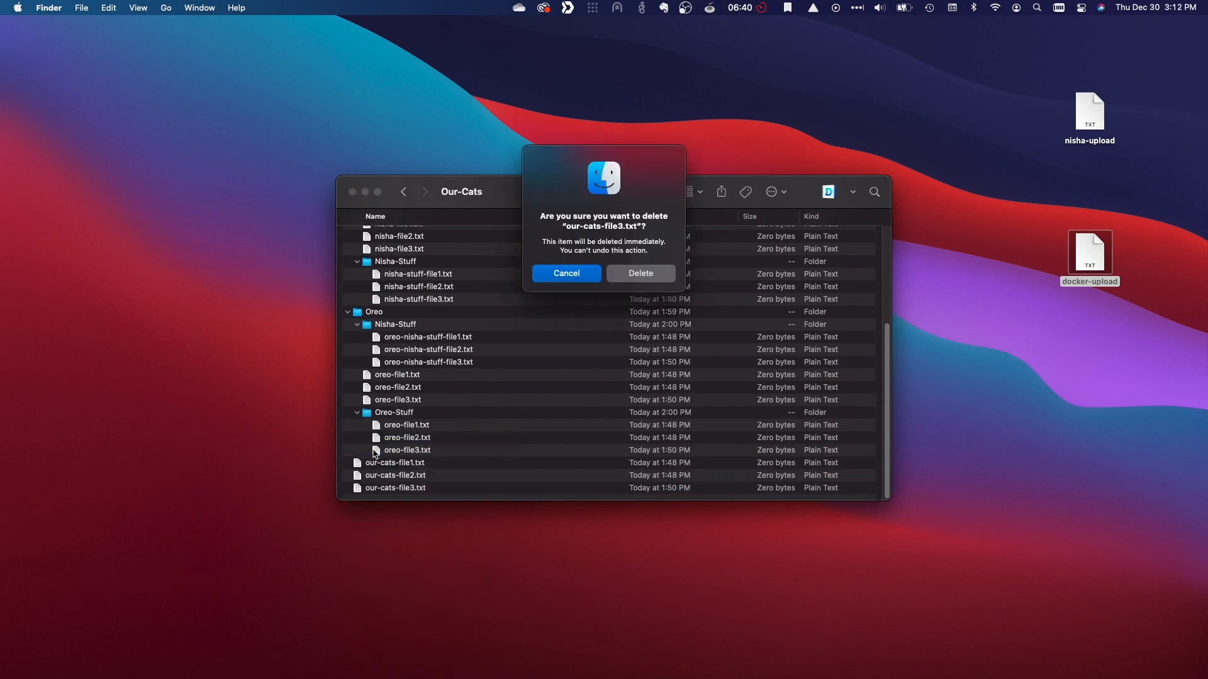
pyautogui.click(639, 273)
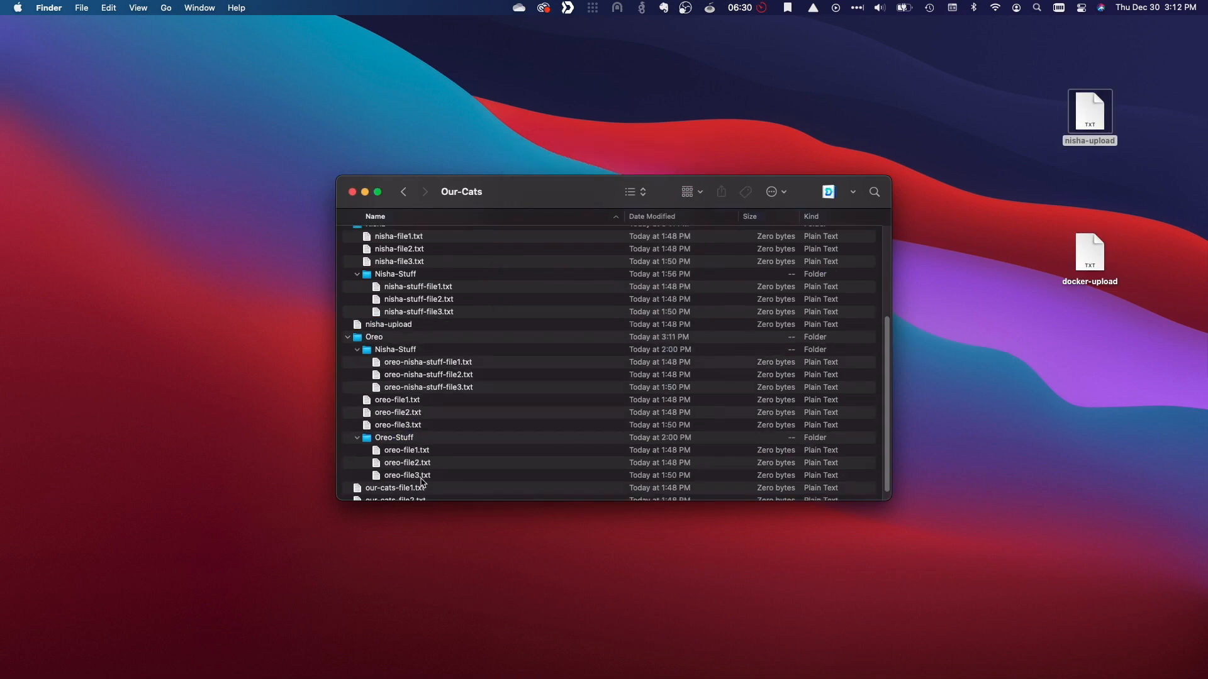
pyautogui.click(387, 324)
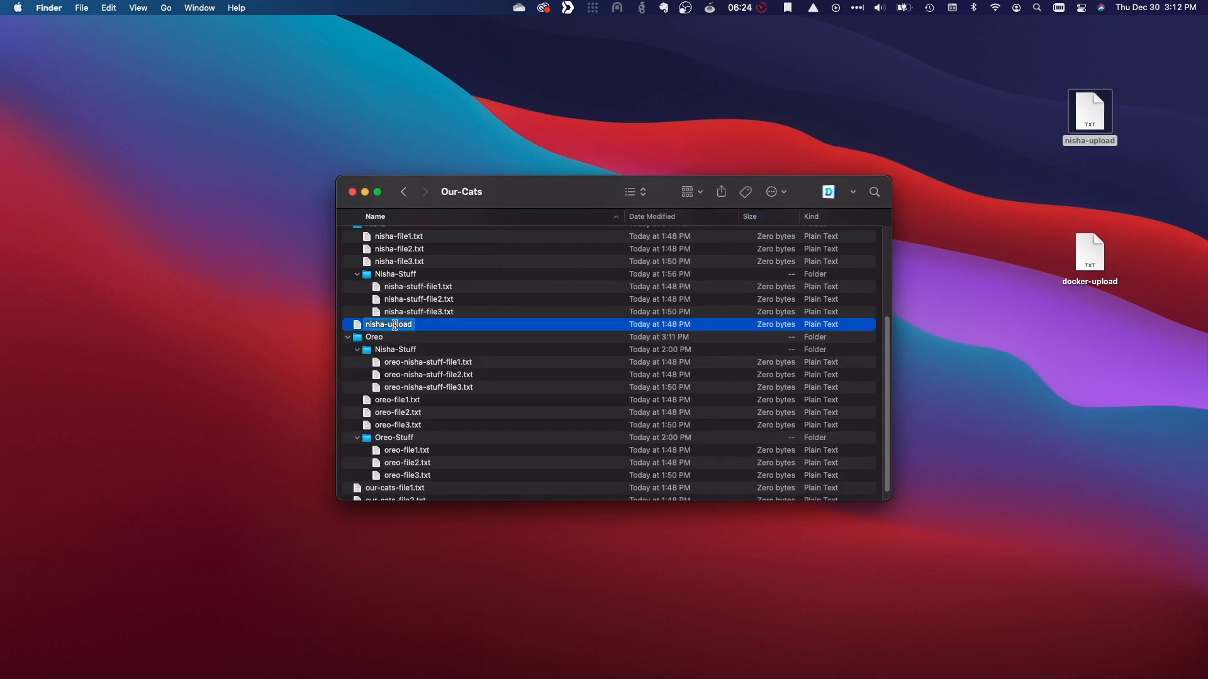
pyautogui.write('our-cats-file3.txt')
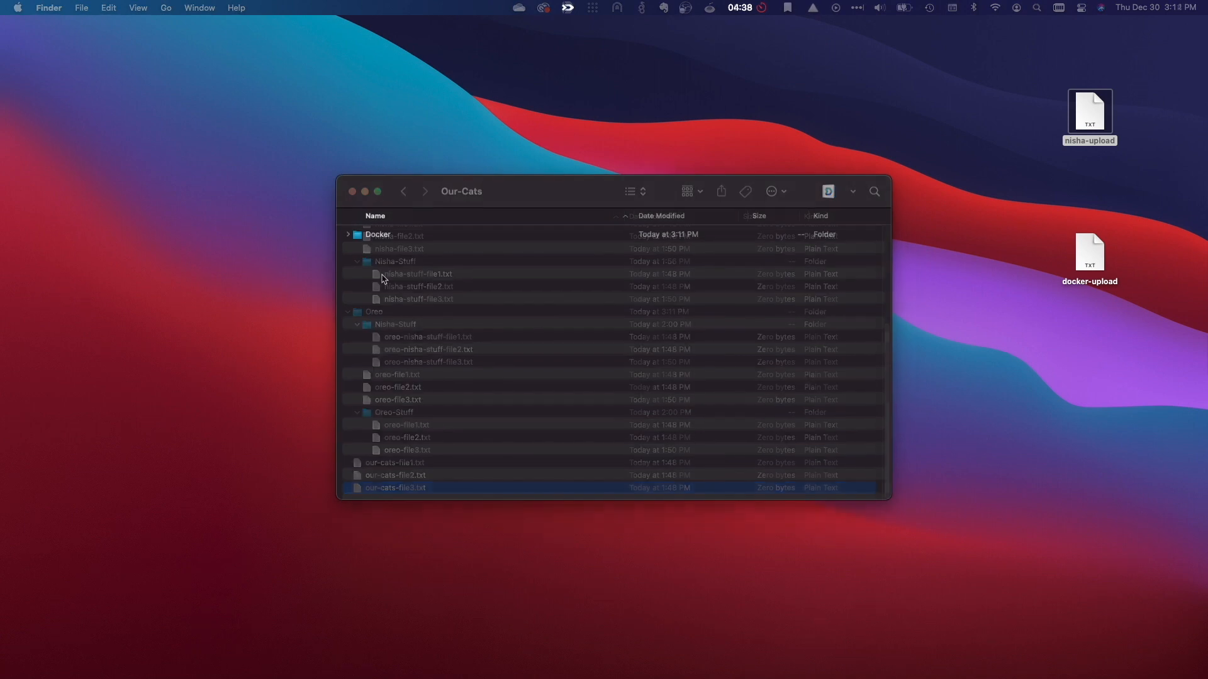
pyautogui.click(347, 234)
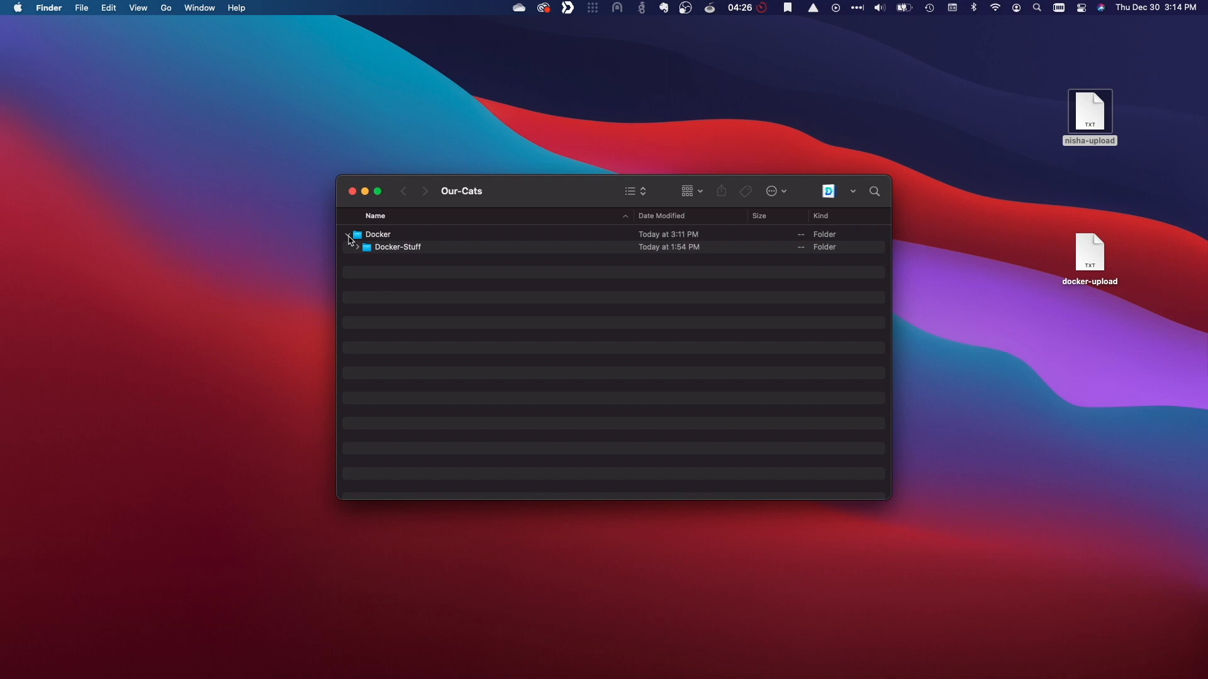
# - As docker, delete docker-stuff-file3.txt and copy docker-upload into Docker-Stuff
pyautogui.click(356, 247)
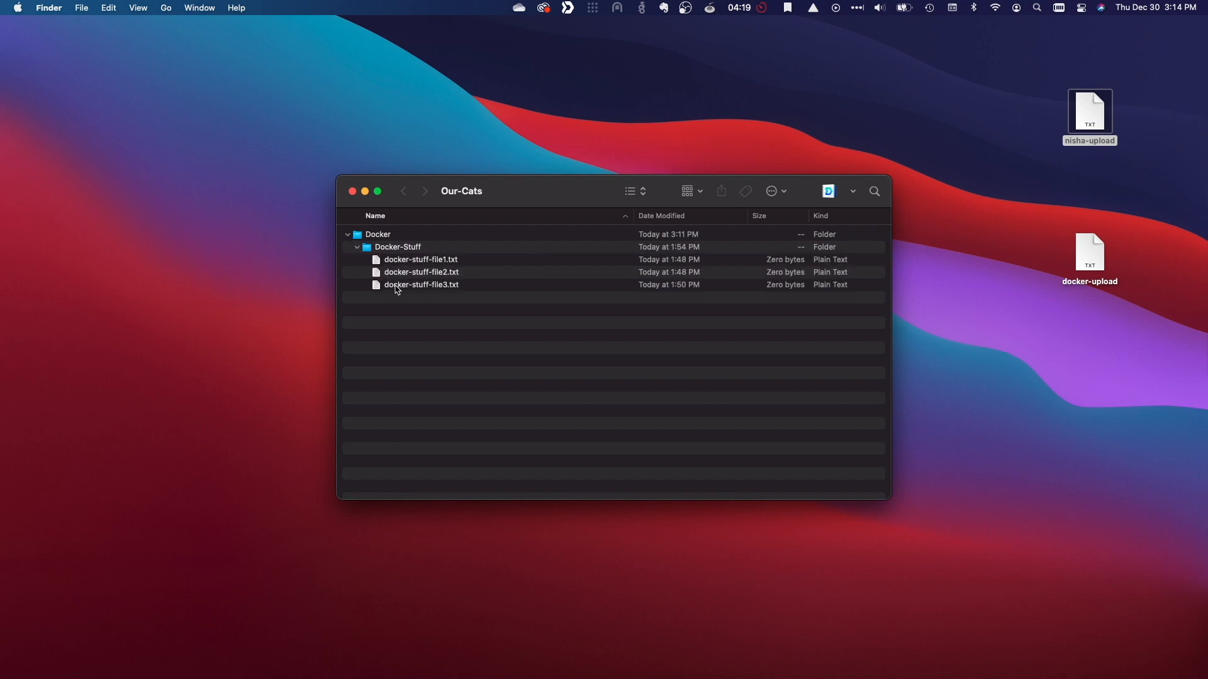
pyautogui.click(422, 284)
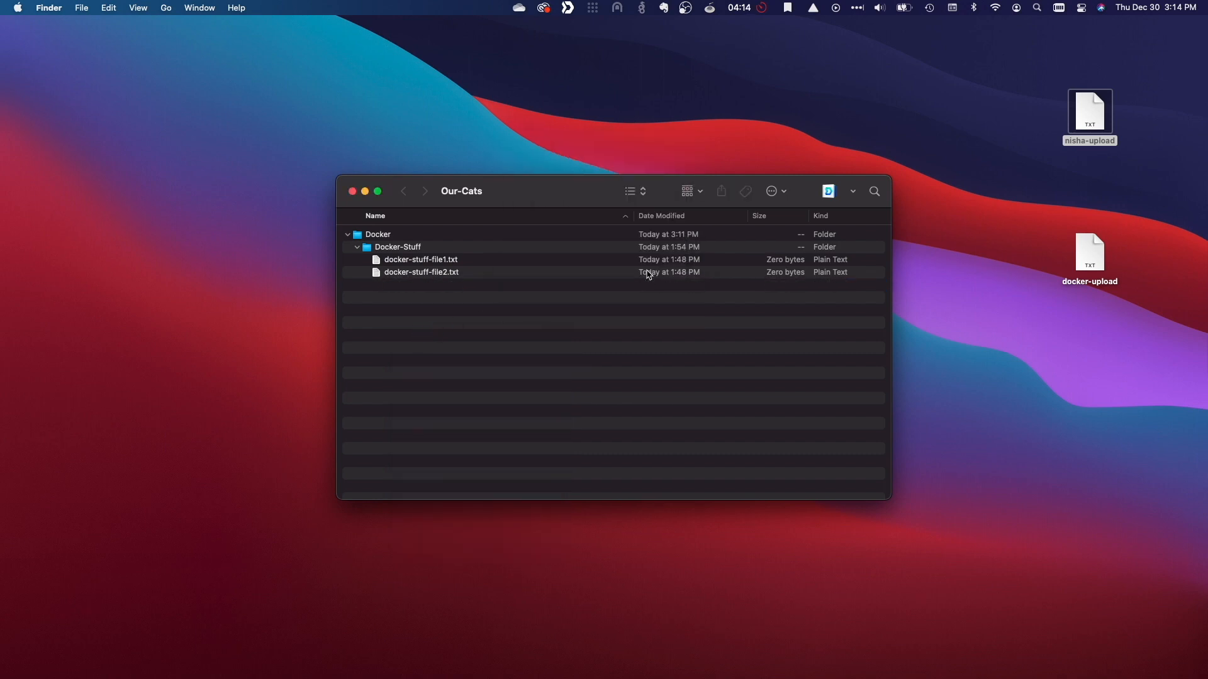
pyautogui.moveTo(1090, 254); pyautogui.dragTo(442, 286)
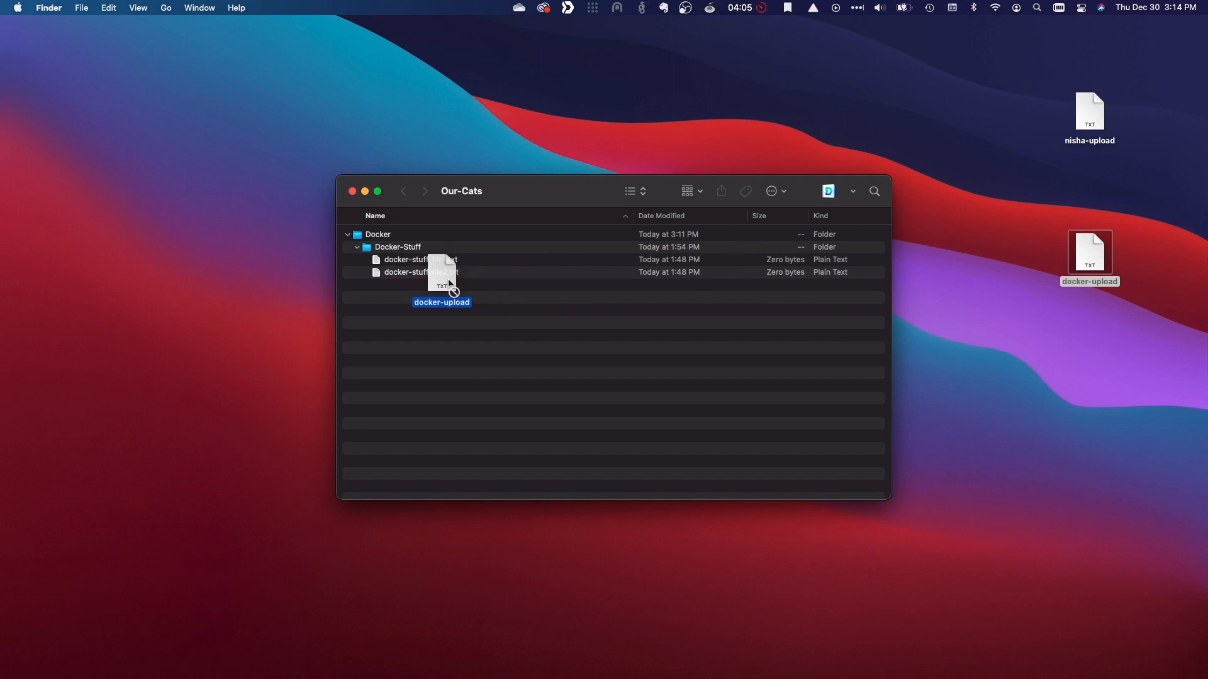
pyautogui.moveTo(442, 302); pyautogui.dragTo(423, 286)
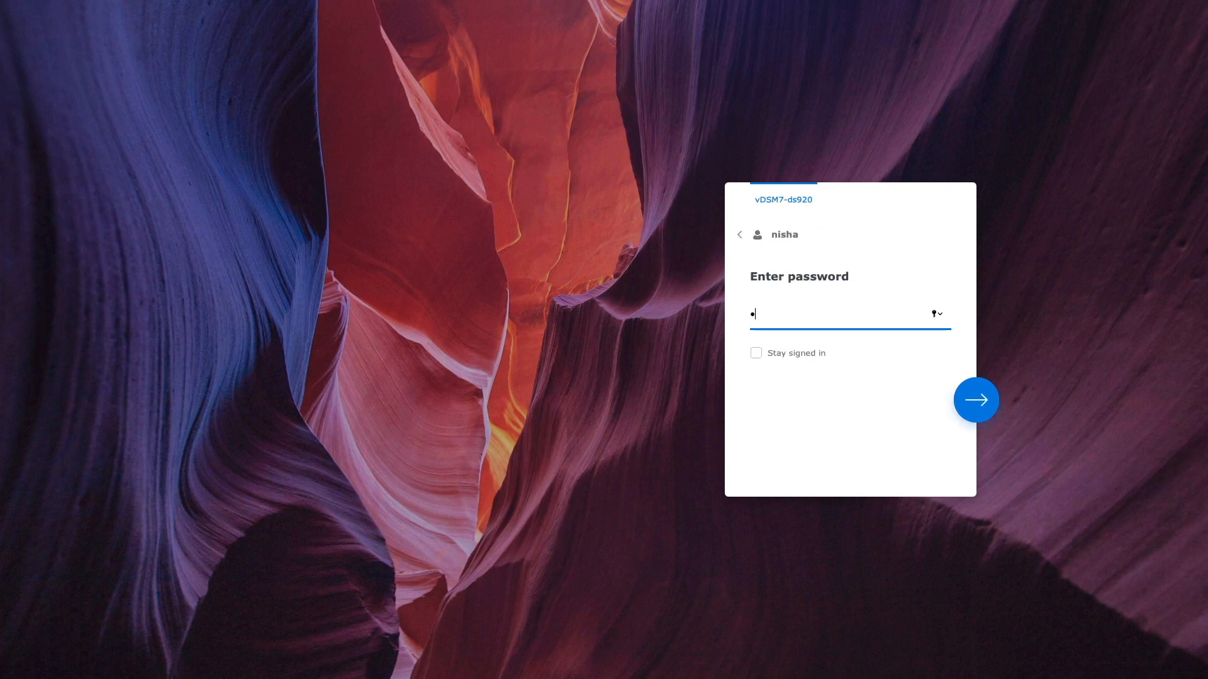
# - Sign in as the restricted users and confirm each sees only Docker or Oreo under Our-Cats
pyautogui.click(975, 399)
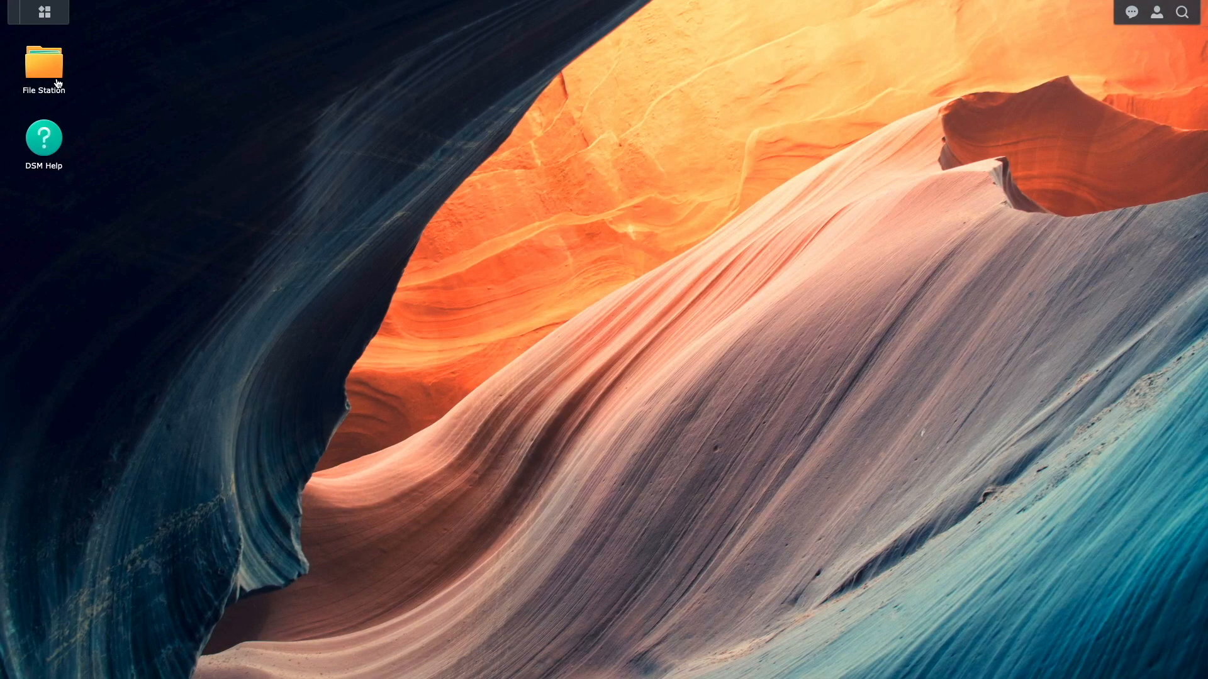
pyautogui.doubleClick(43, 62)
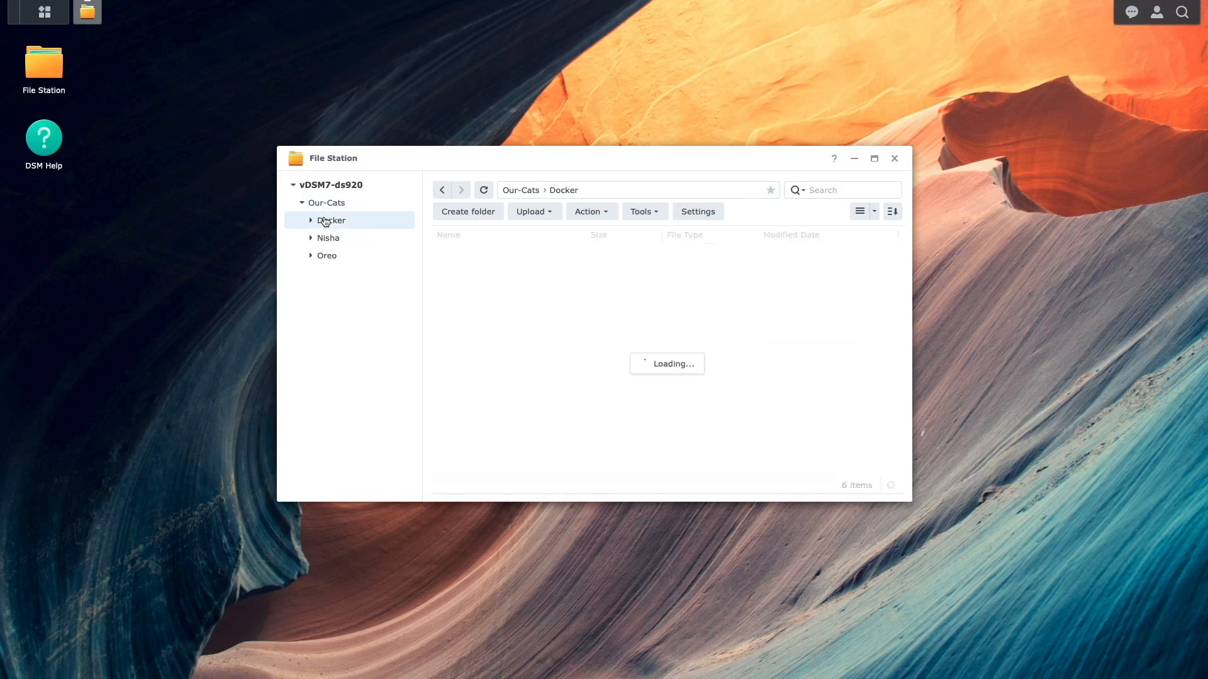
pyautogui.click(351, 238)
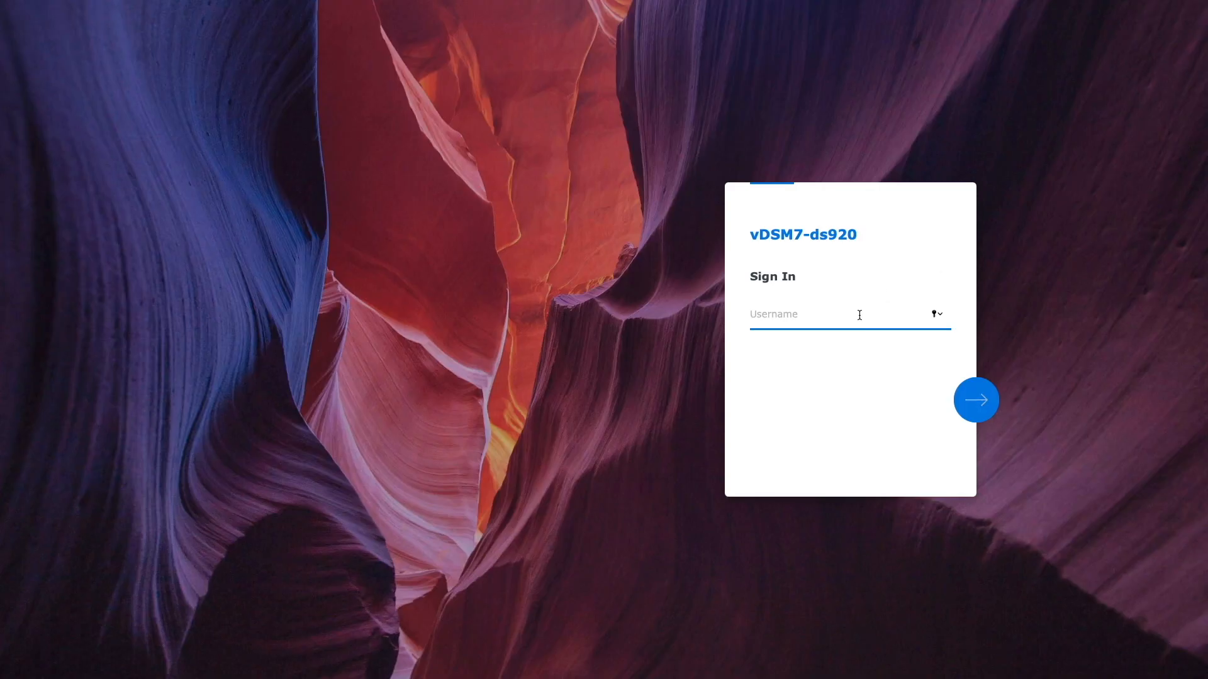
pyautogui.click(975, 398)
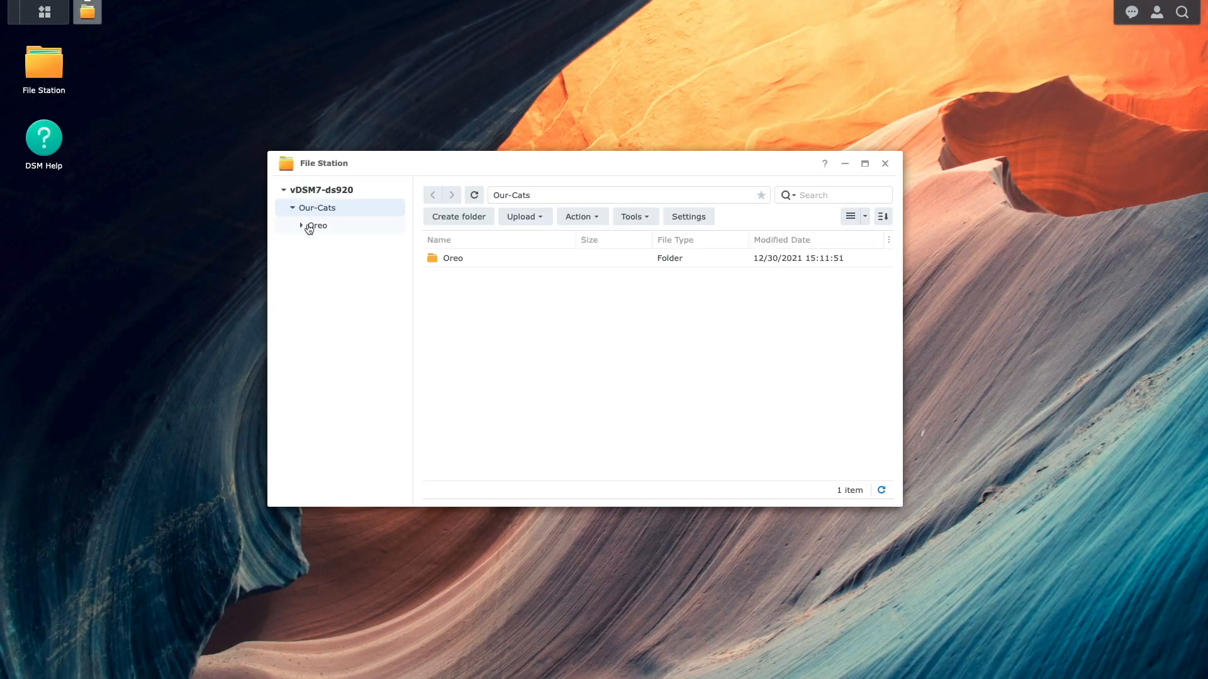
pyautogui.click(339, 243)
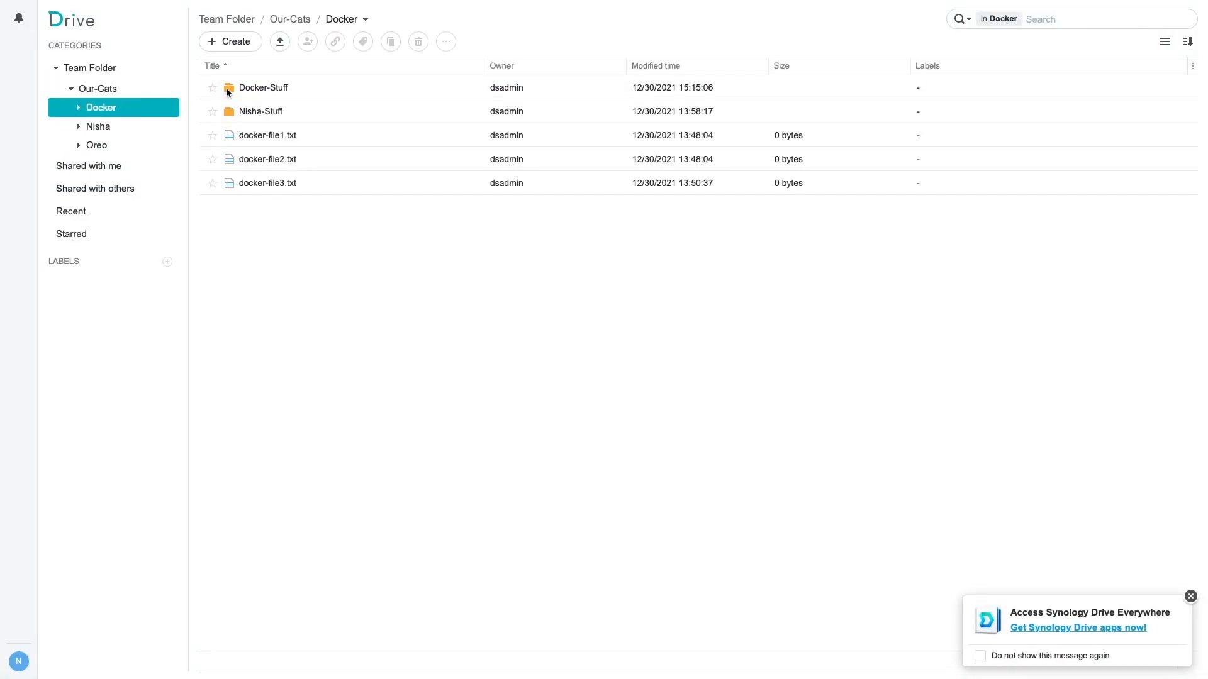
# - Open Docker-Stuff to confirm docker-stuff-file3.txt now belongs to the docker user
pyautogui.doubleClick(263, 87)
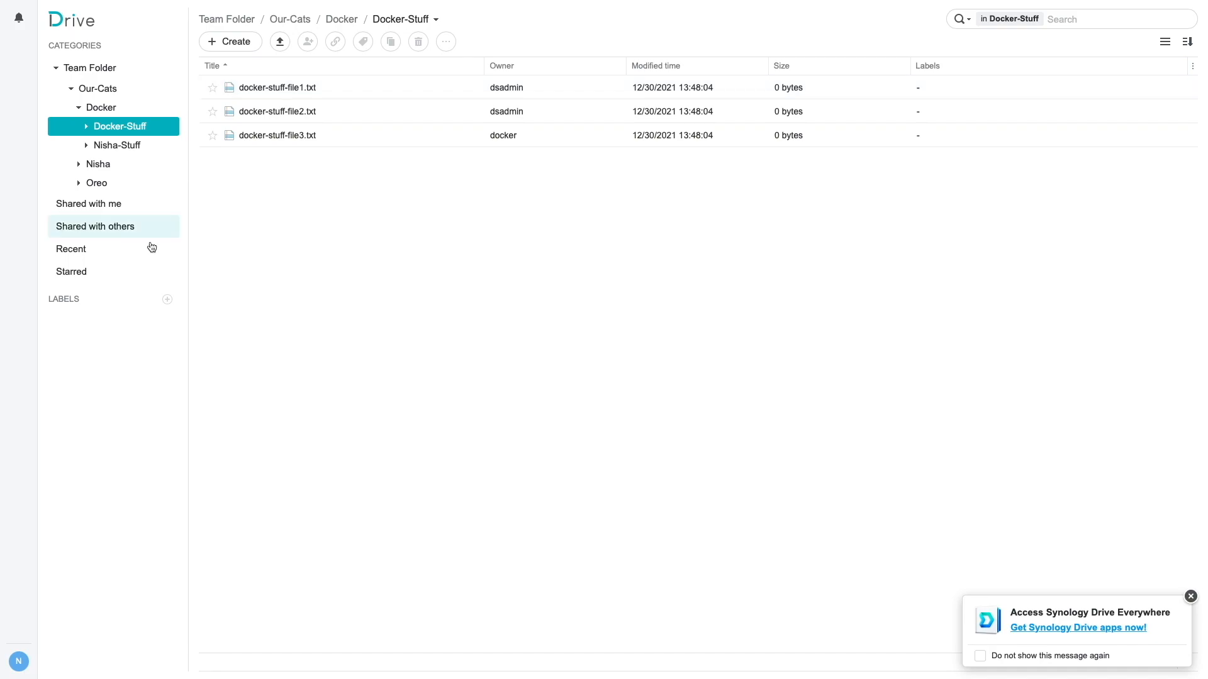